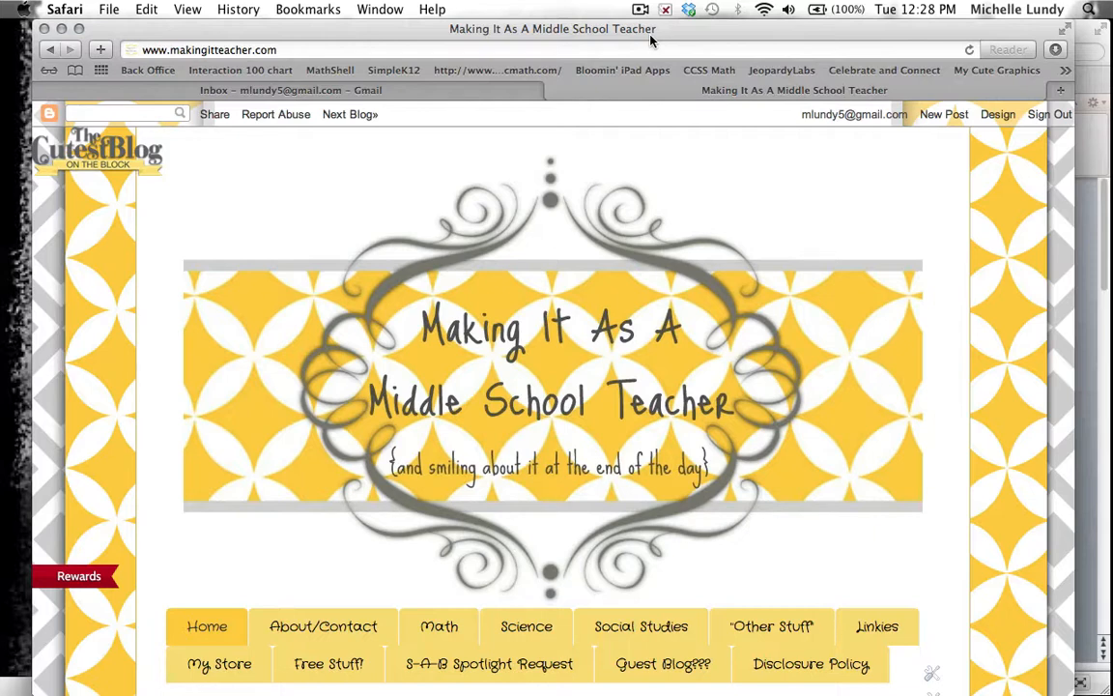
mouse_move(1082, 140)
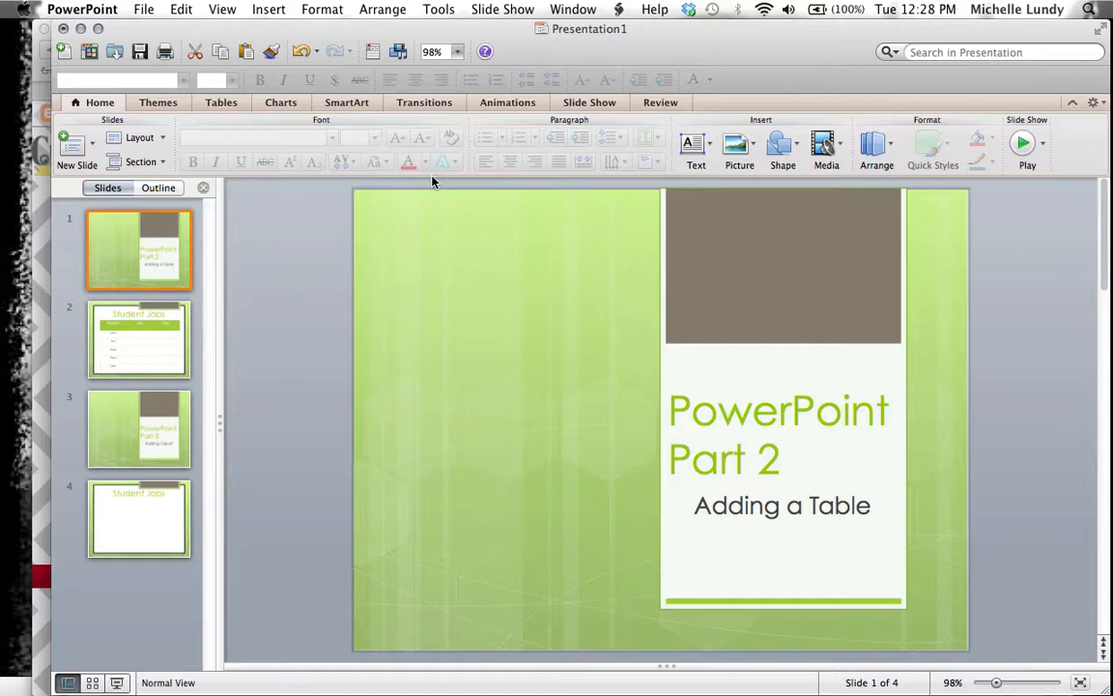
- Move through slides 2 and 3 to reach slide 4, the empty Student Jobs slide
click(139, 341)
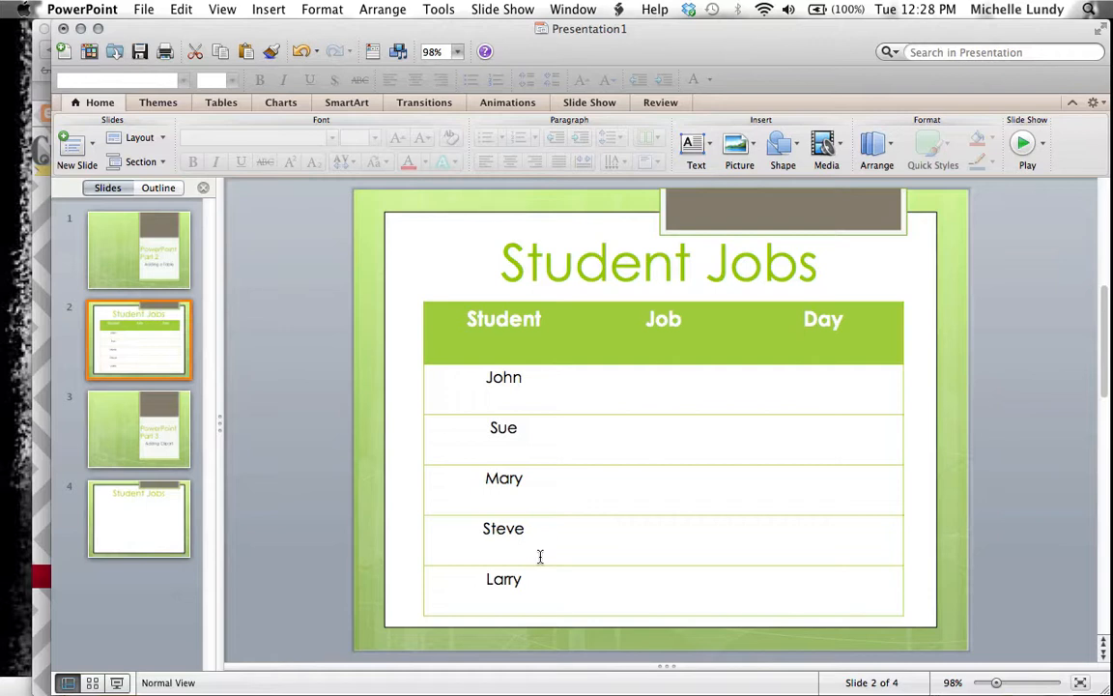
mouse_move(313, 483)
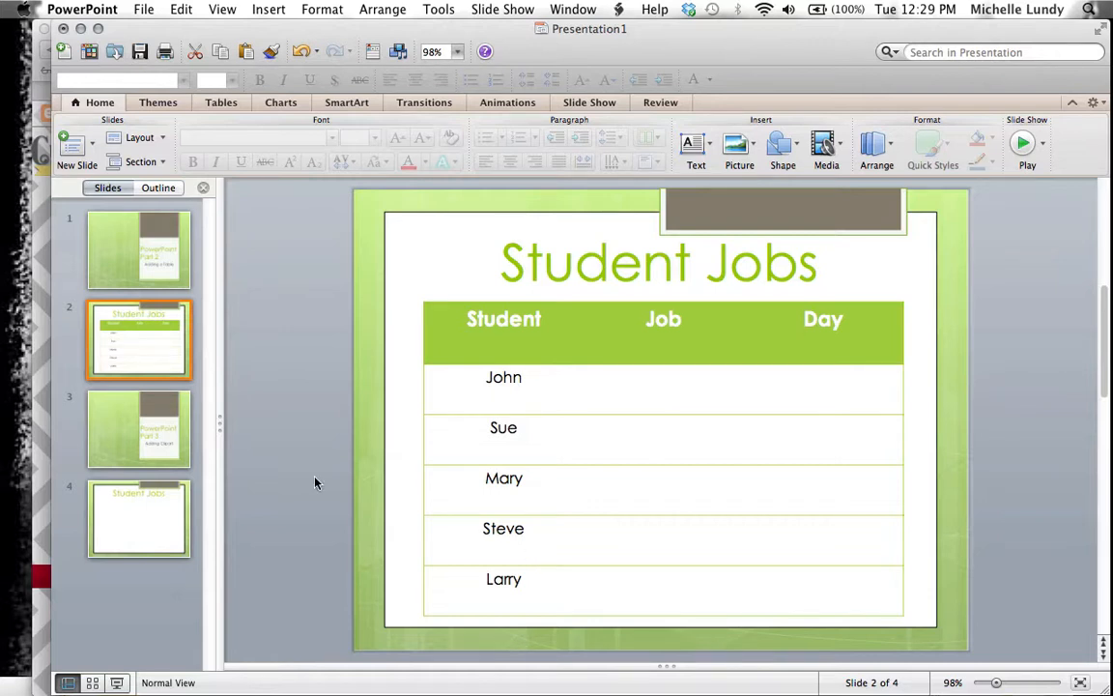
click(139, 429)
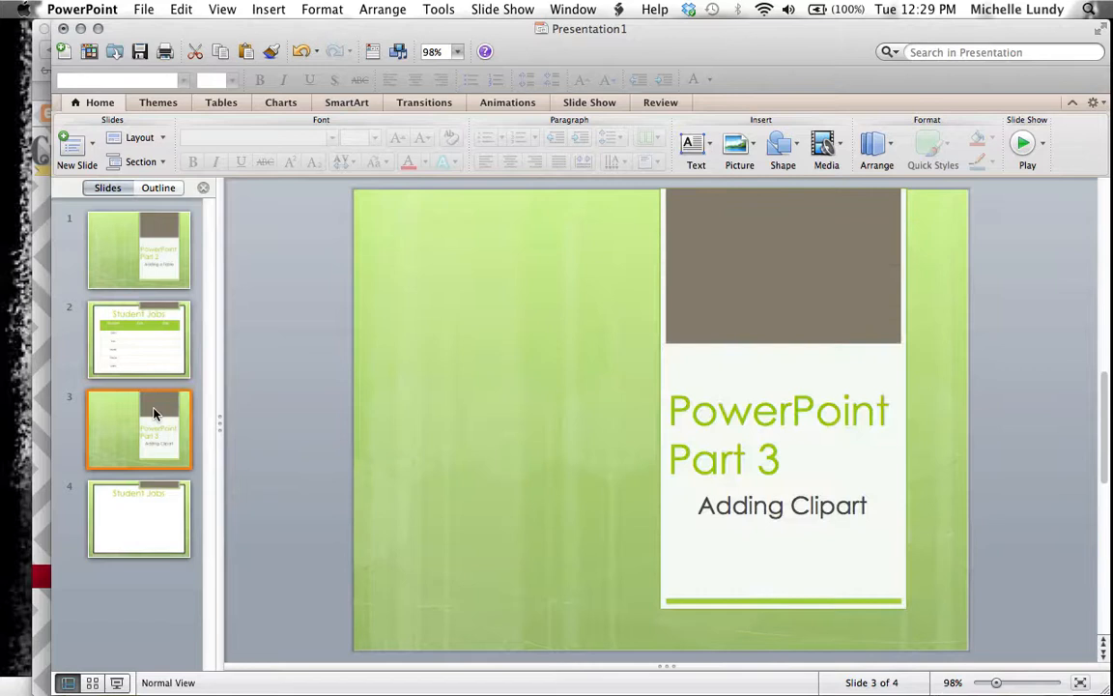
mouse_move(140, 429)
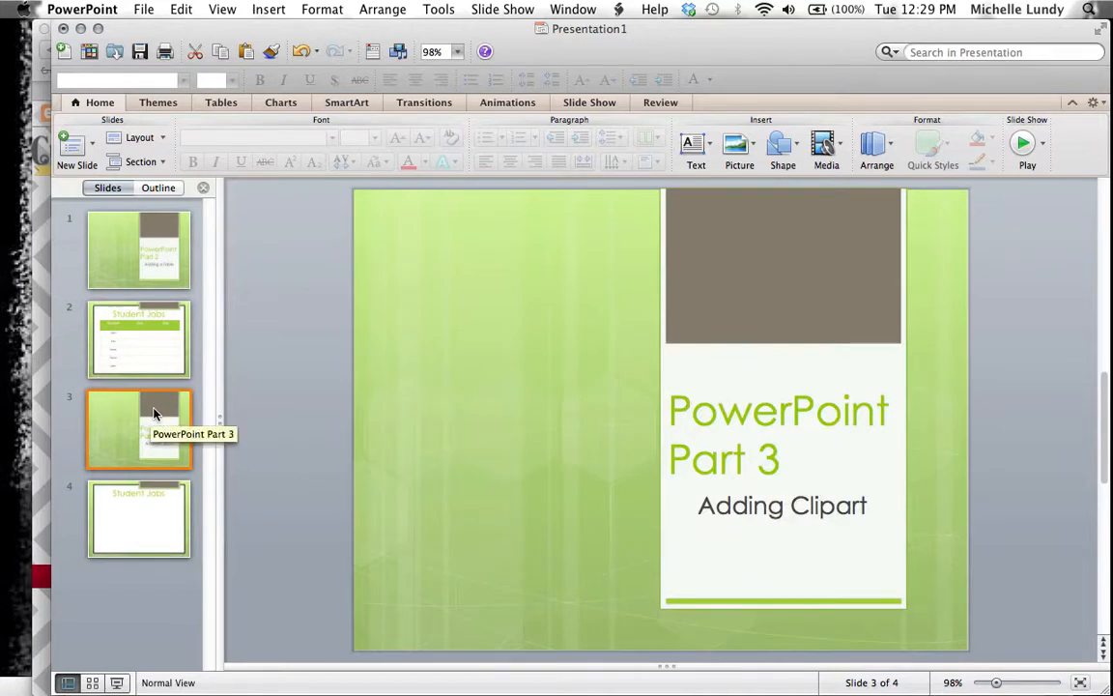
click(139, 518)
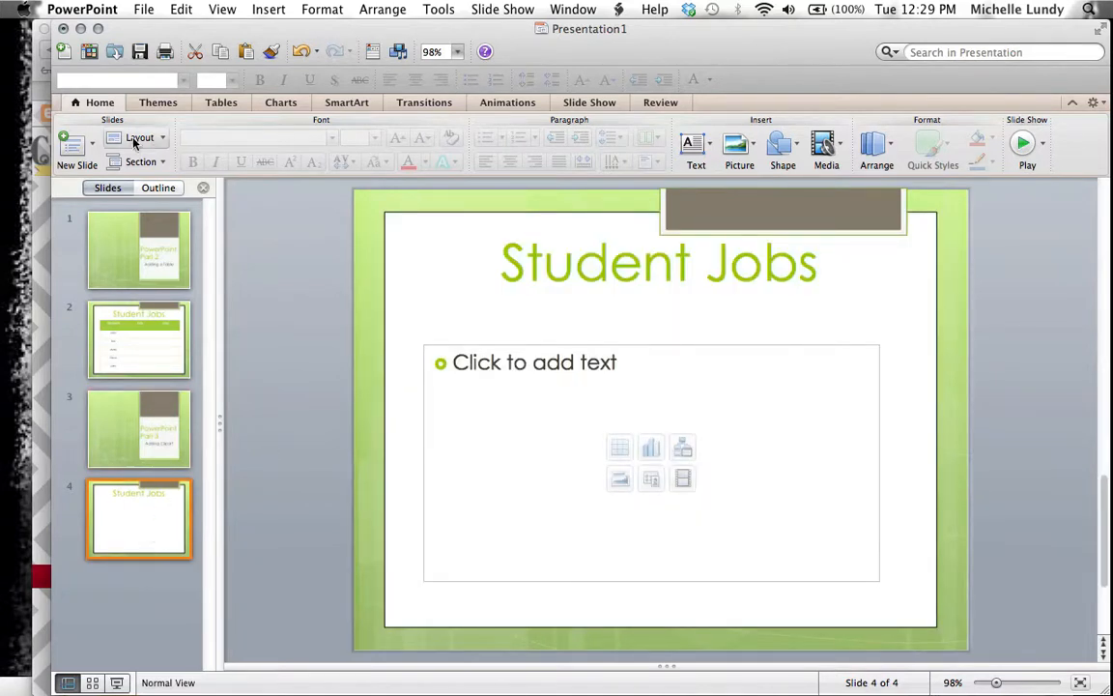
mouse_move(73, 144)
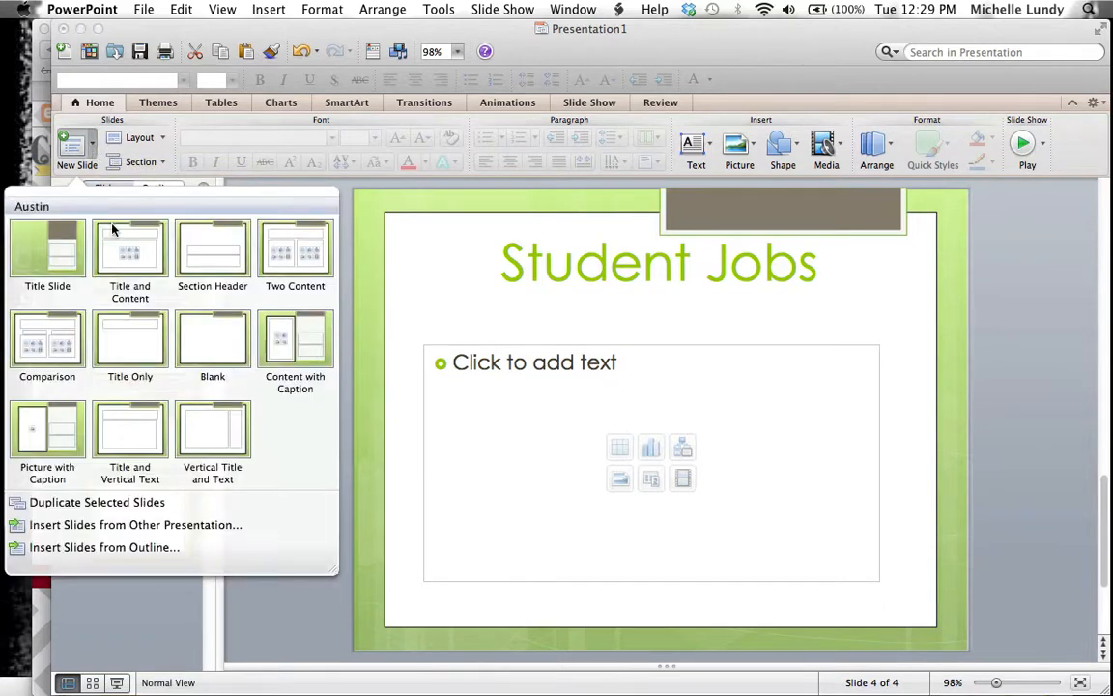
mouse_move(130, 251)
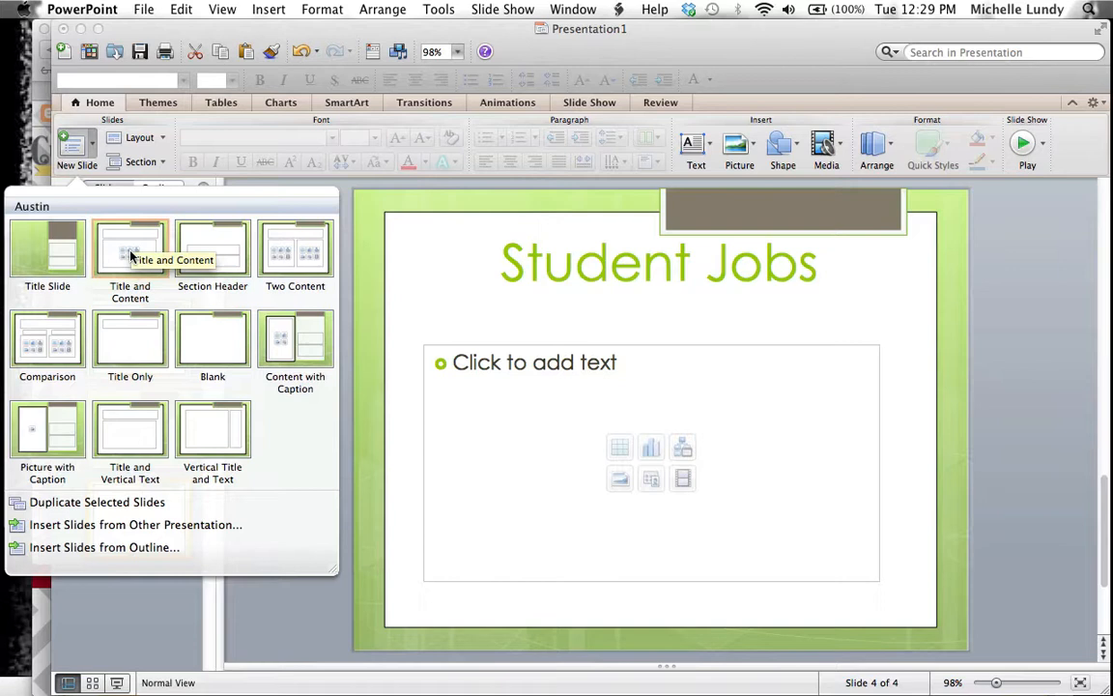
mouse_move(541, 356)
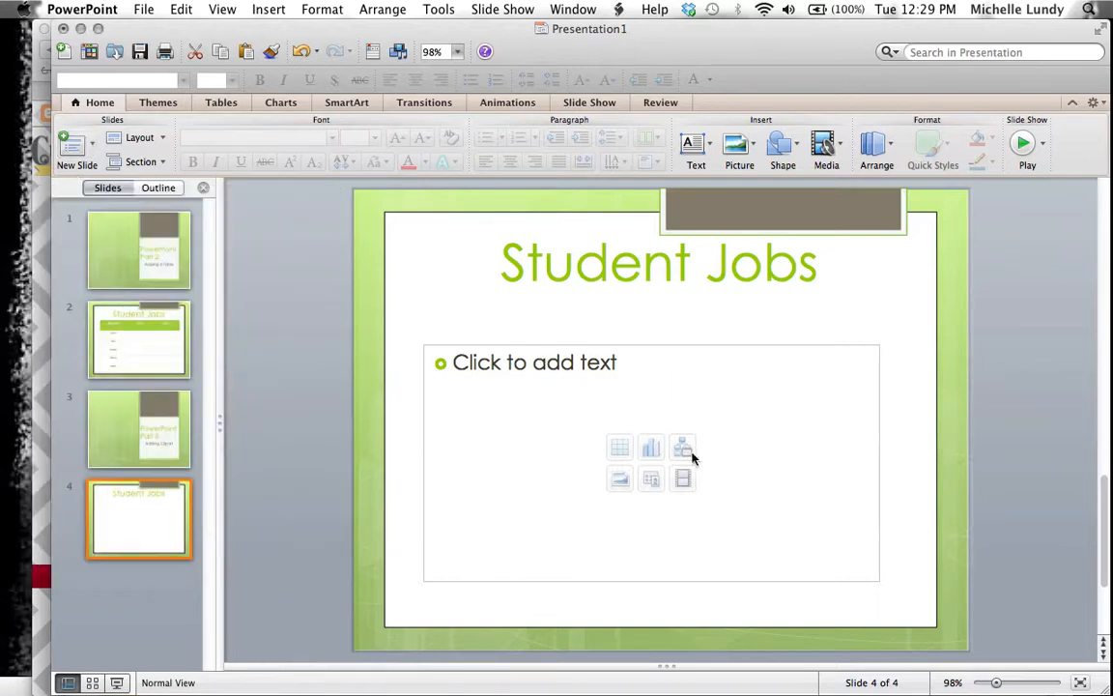
mouse_move(618, 449)
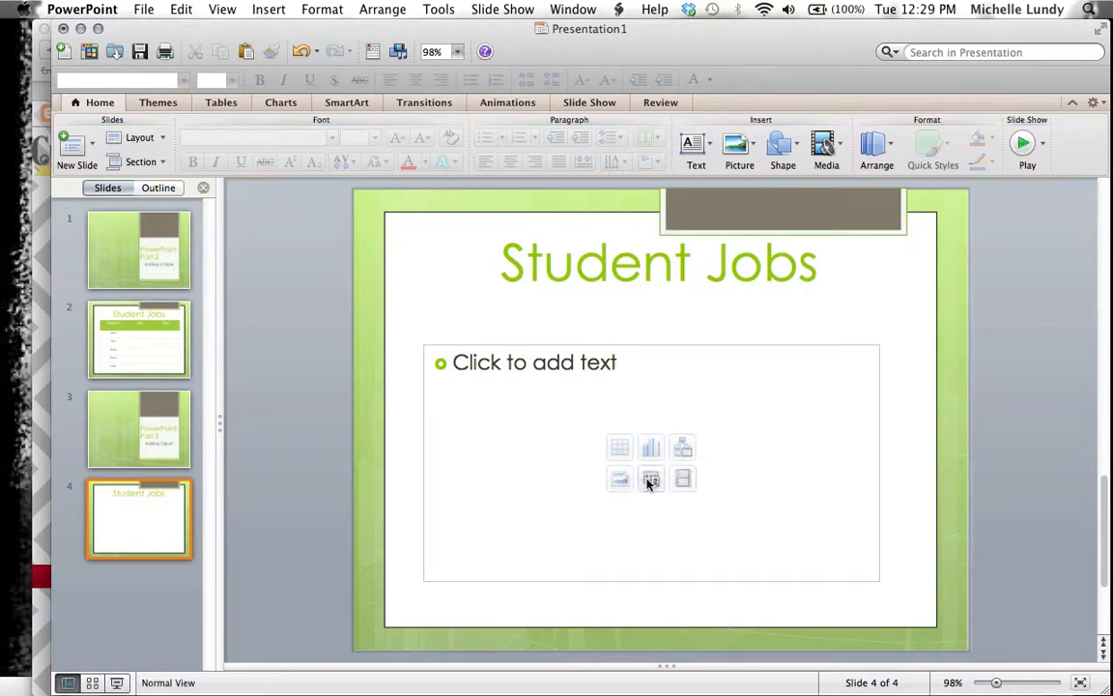
mouse_move(649, 479)
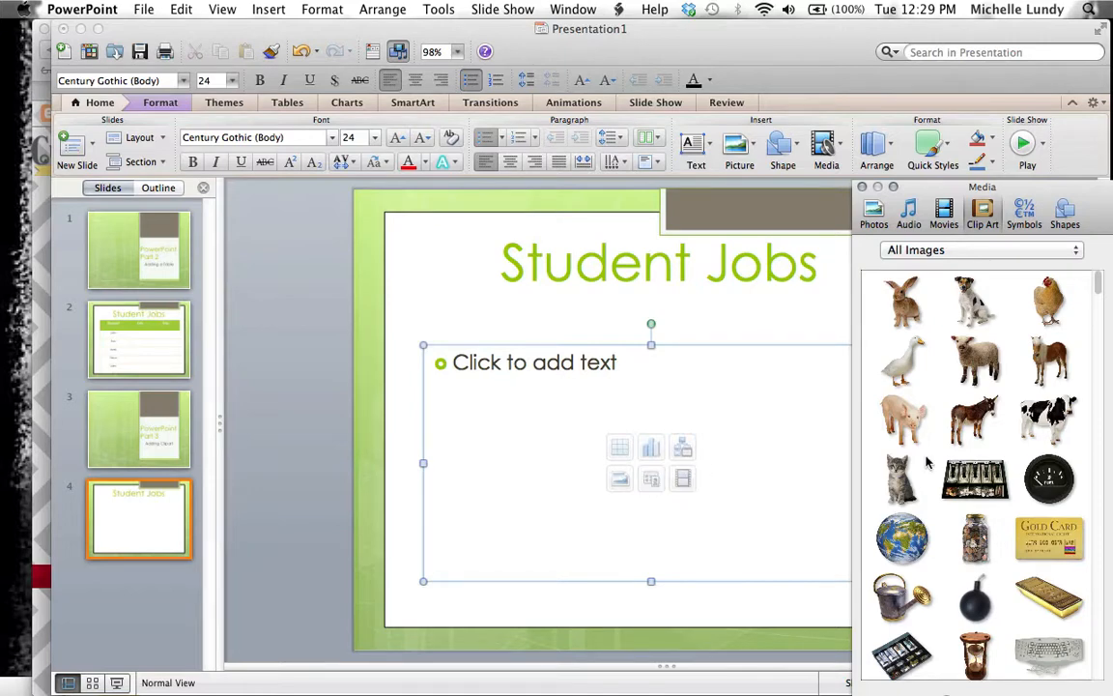
- Scroll through the Clip Art browser's office-supply and animal images
scroll(down, 3)
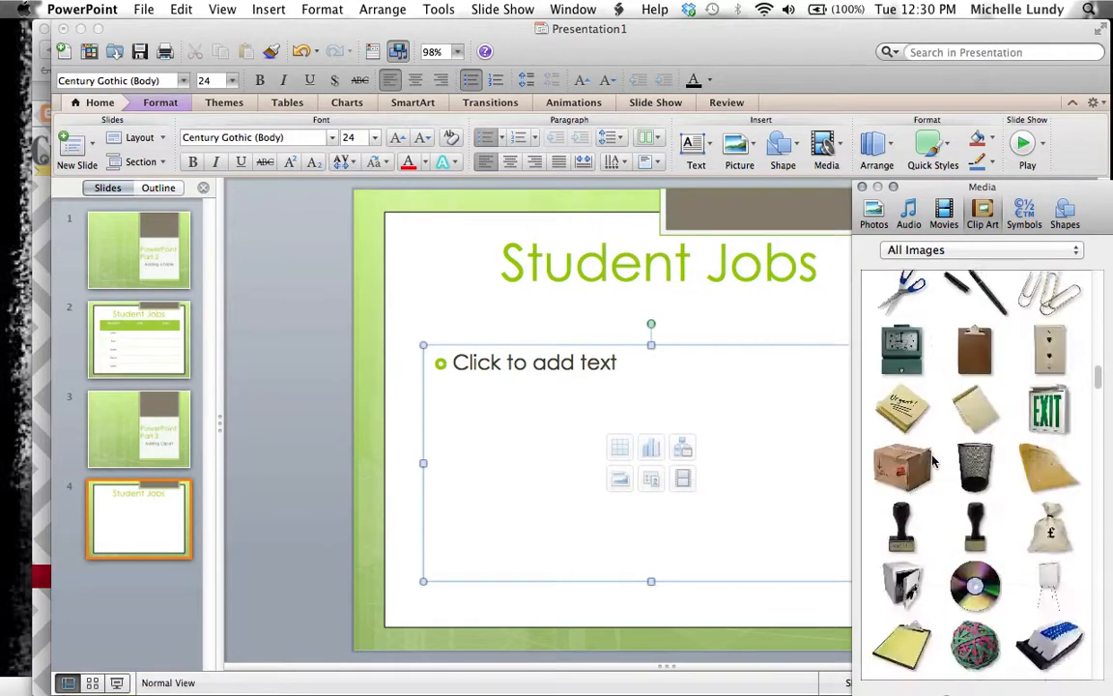
scroll(down, 3)
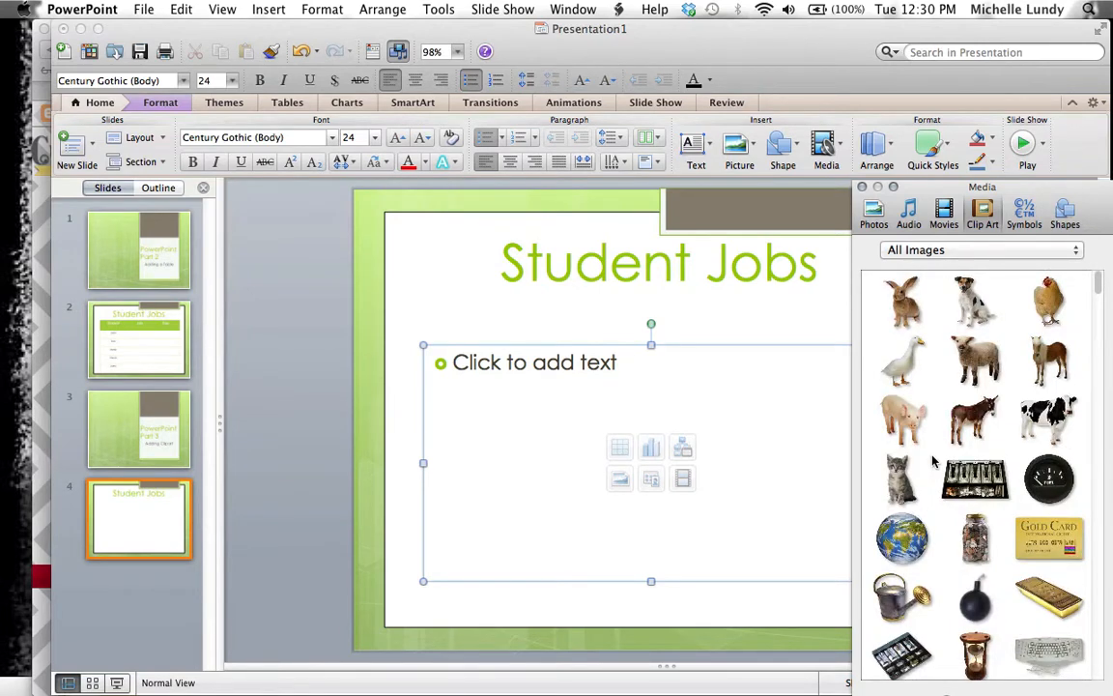
mouse_move(908, 338)
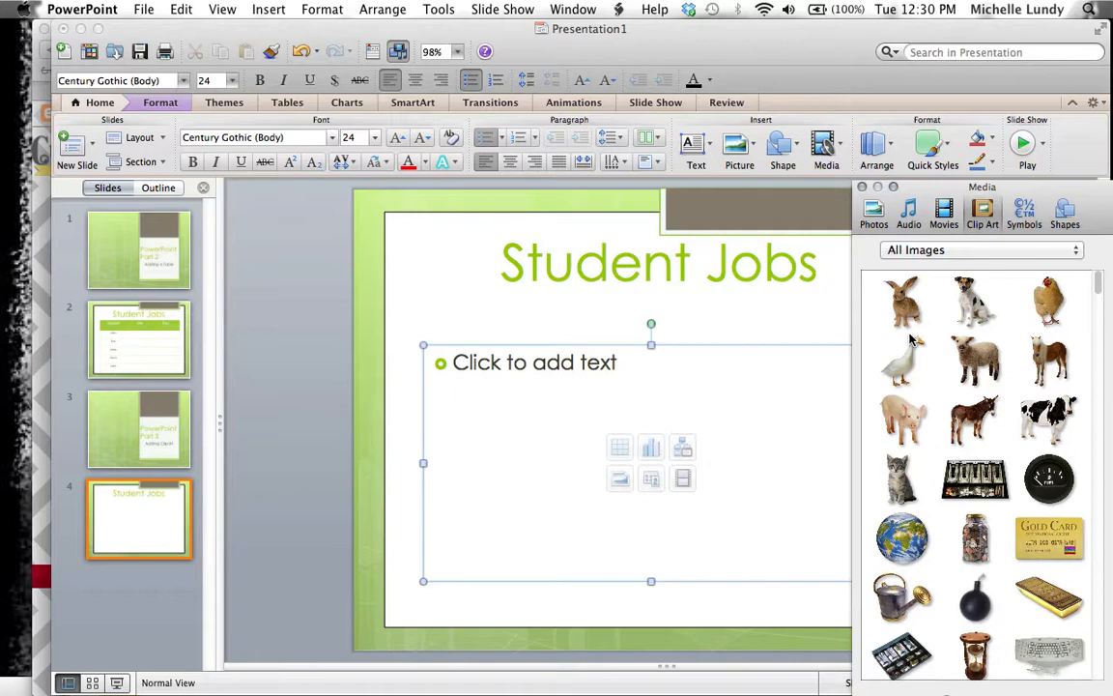
mouse_move(901, 300)
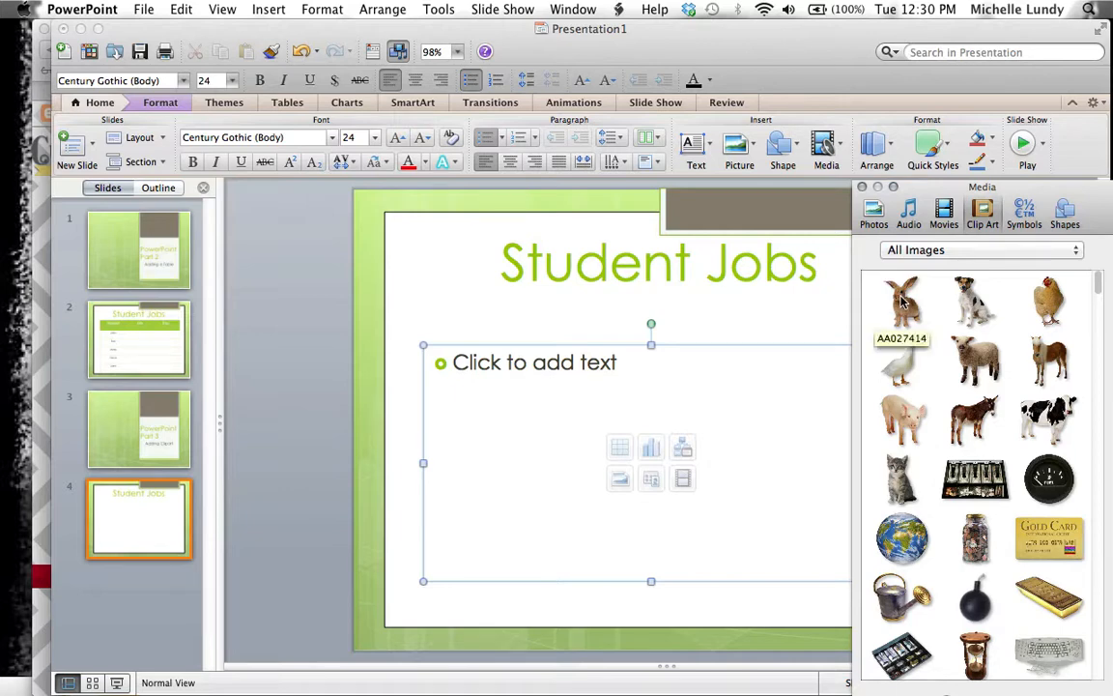
- Drag the rabbit clip art from the Media Browser into the content placeholder
click(900, 301)
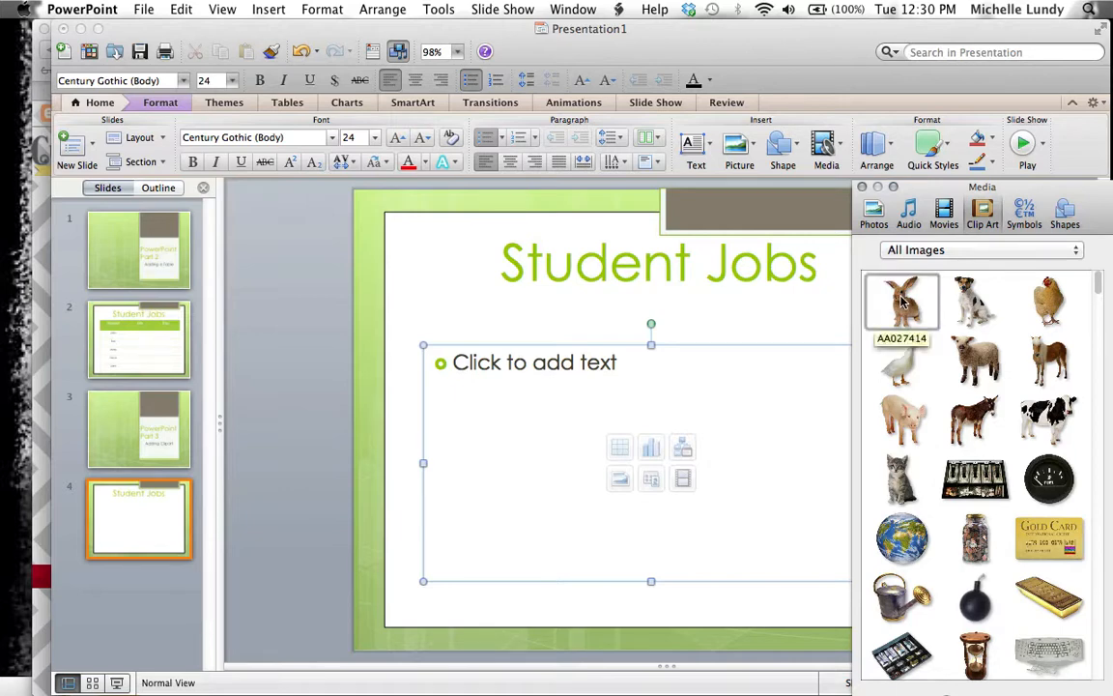
drag(901, 302, 665, 483)
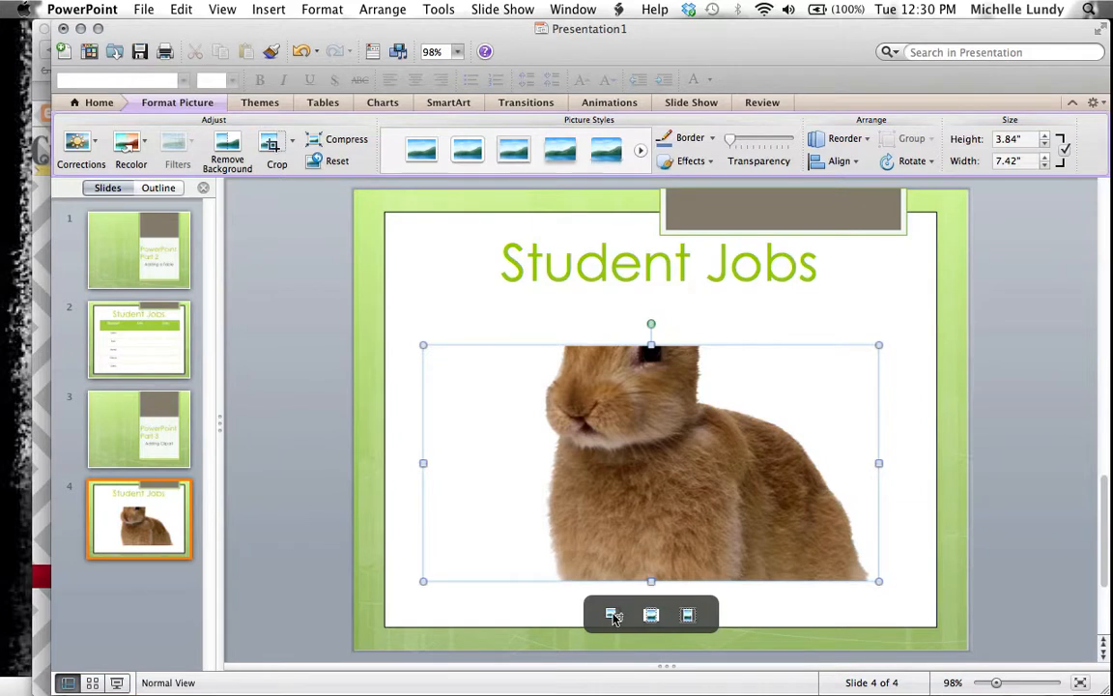
mouse_move(651, 615)
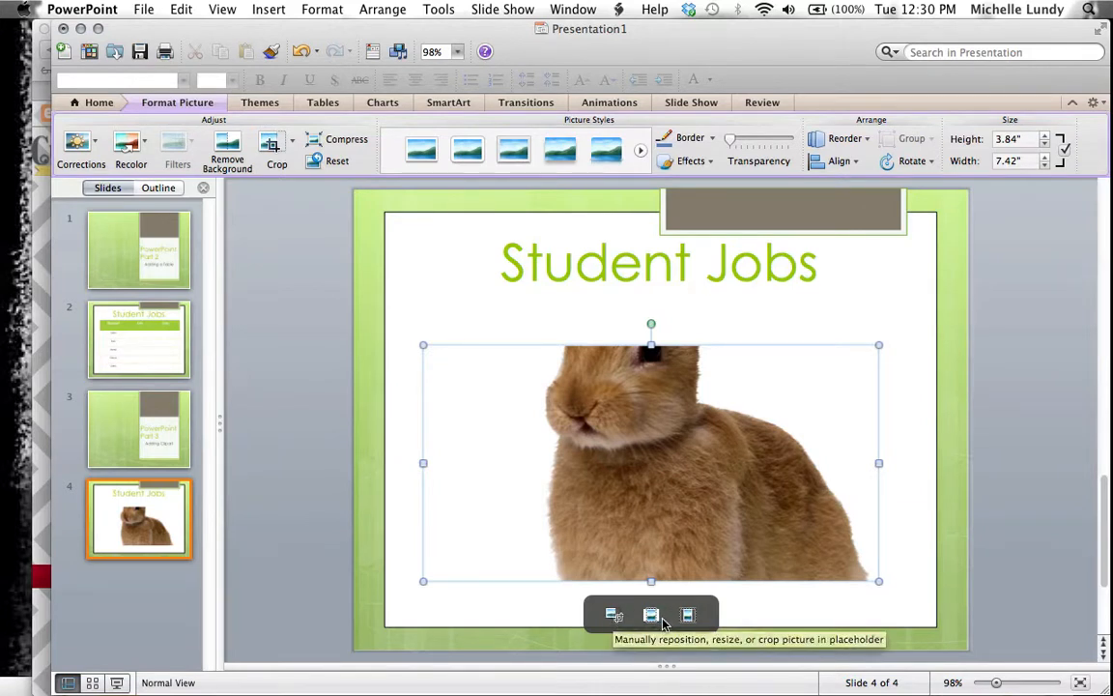
mouse_move(651, 615)
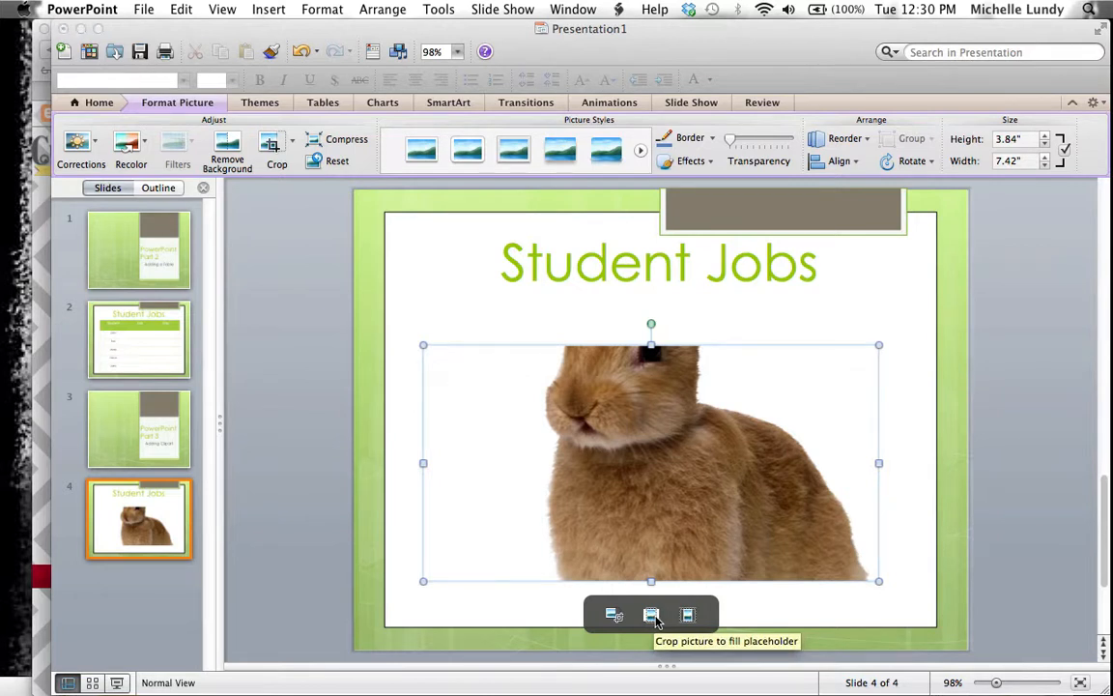
mouse_move(688, 615)
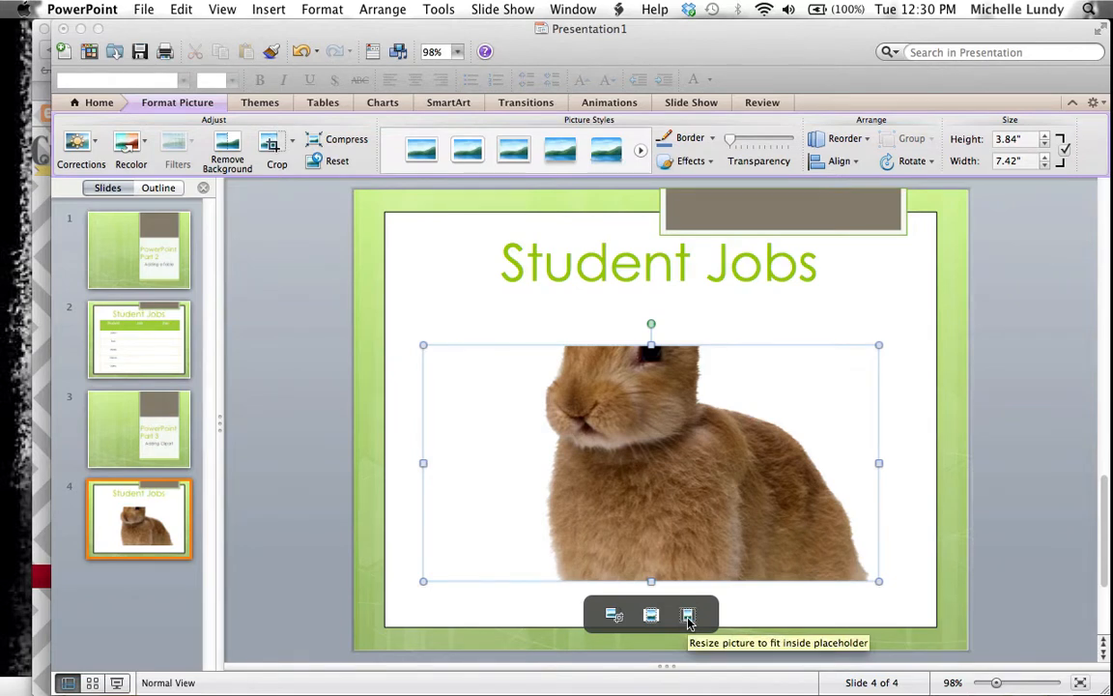
- Fit the whole rabbit inside the placeholder, enlarge it, then select it for removal
click(688, 615)
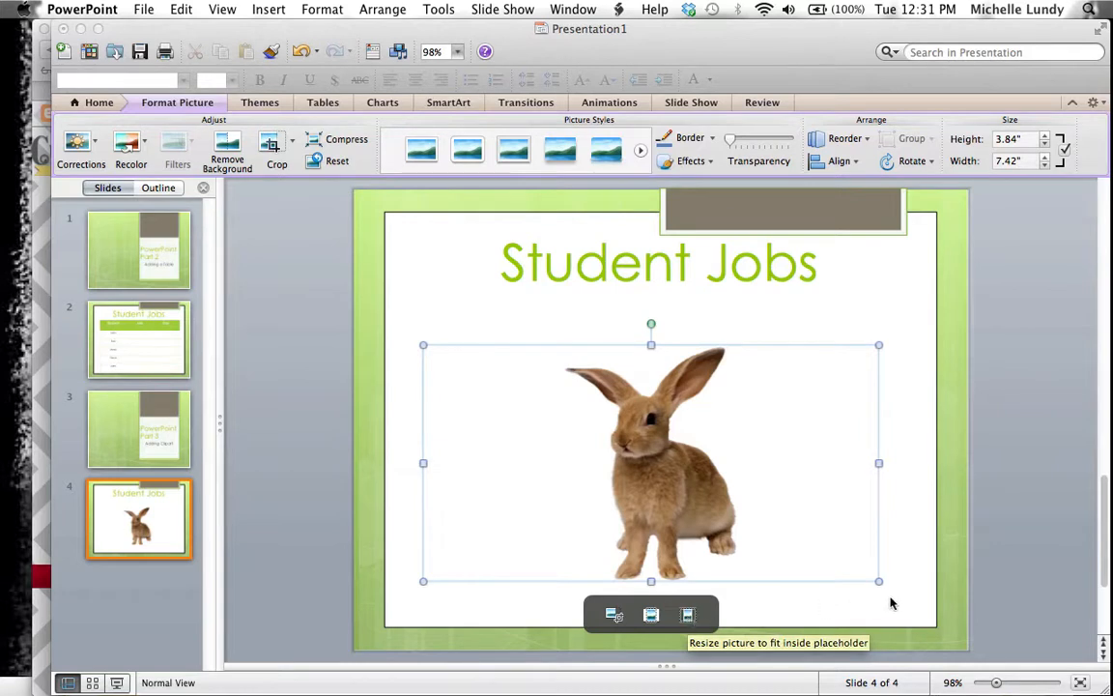
mouse_move(858, 408)
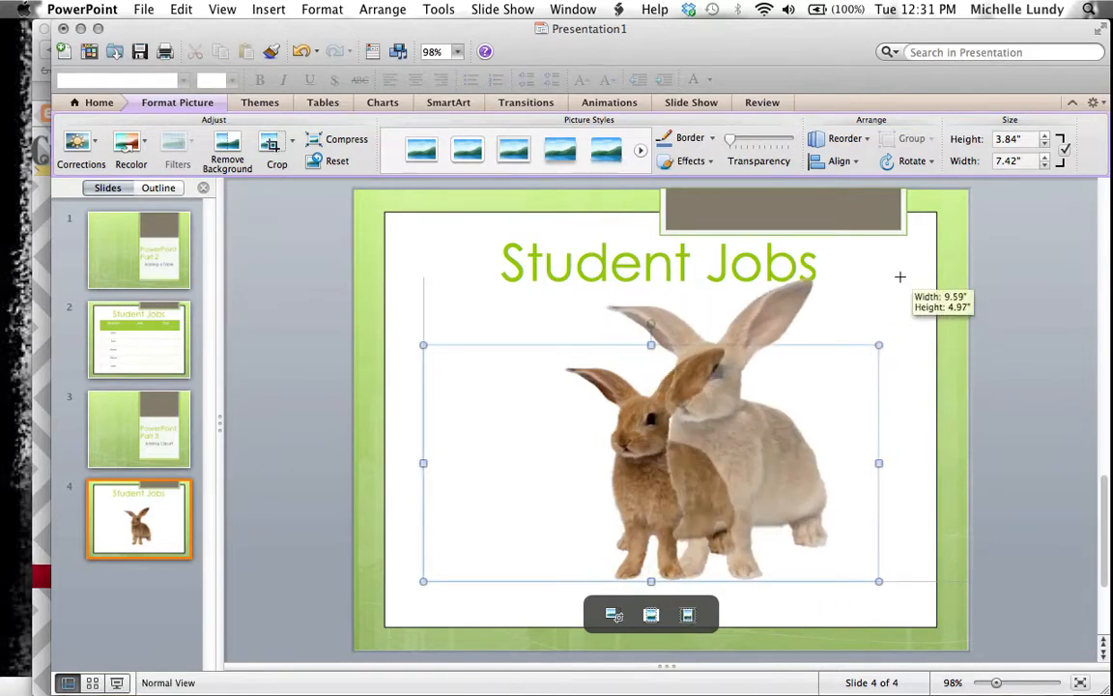
drag(877, 344, 1013, 275)
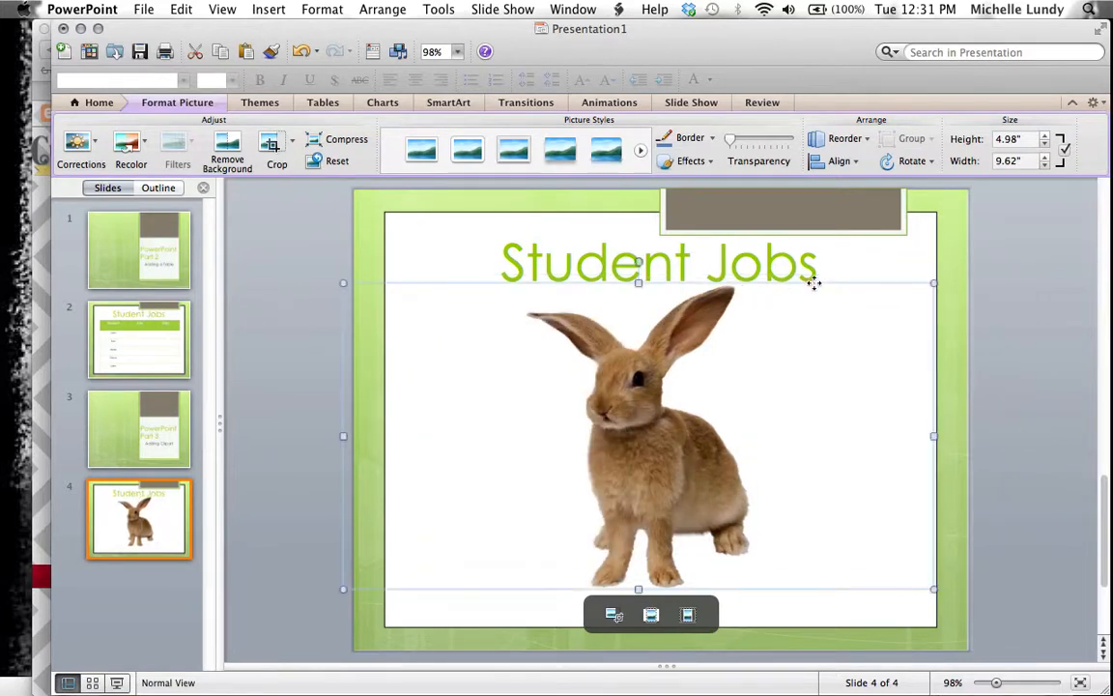
mouse_move(866, 329)
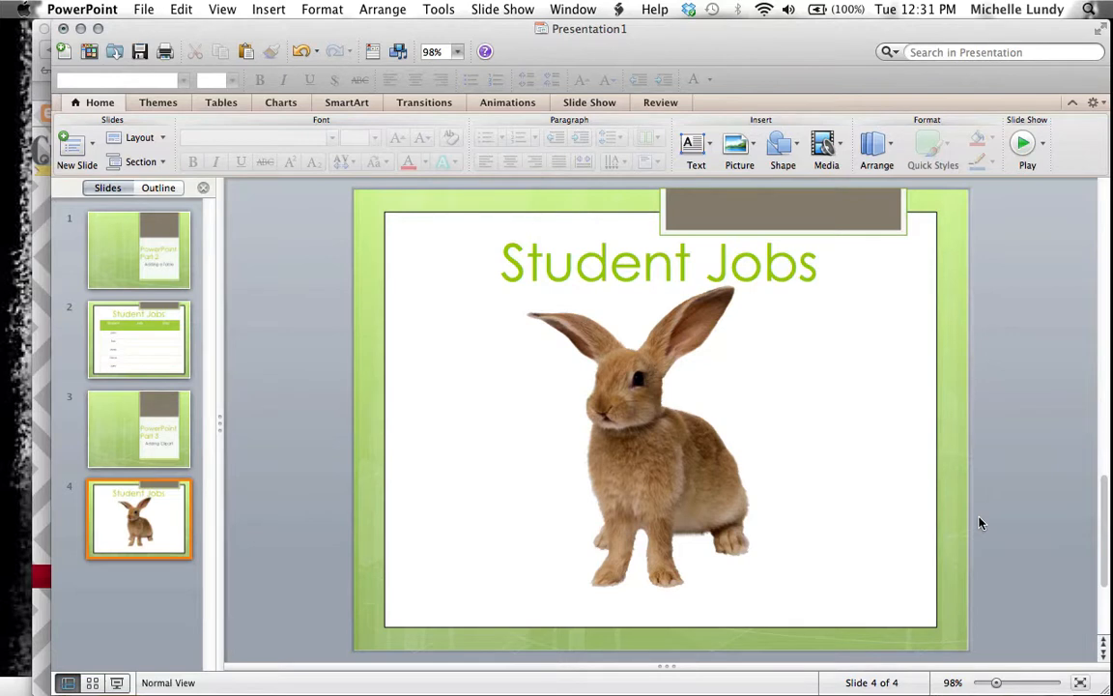
mouse_move(686, 533)
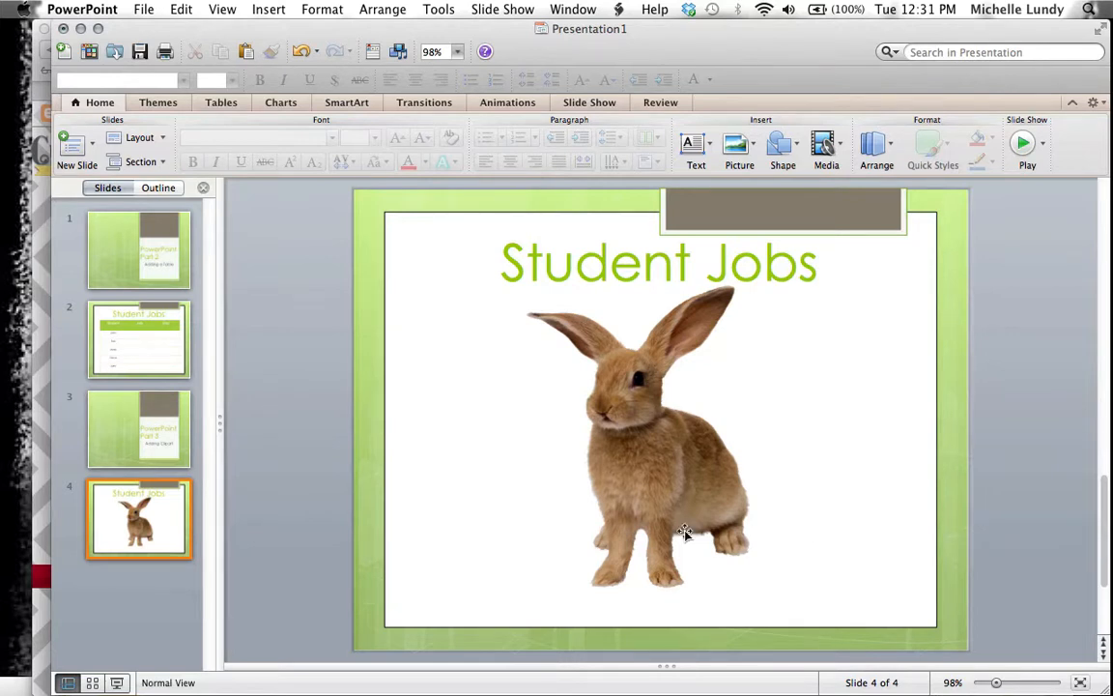
click(638, 435)
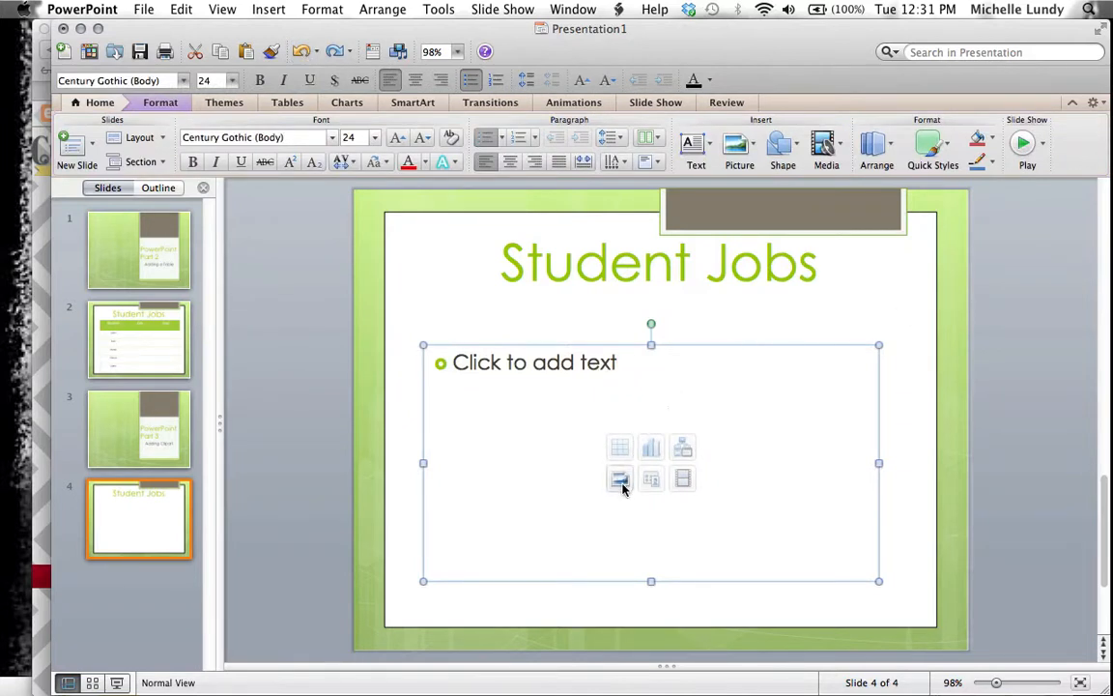
mouse_move(618, 480)
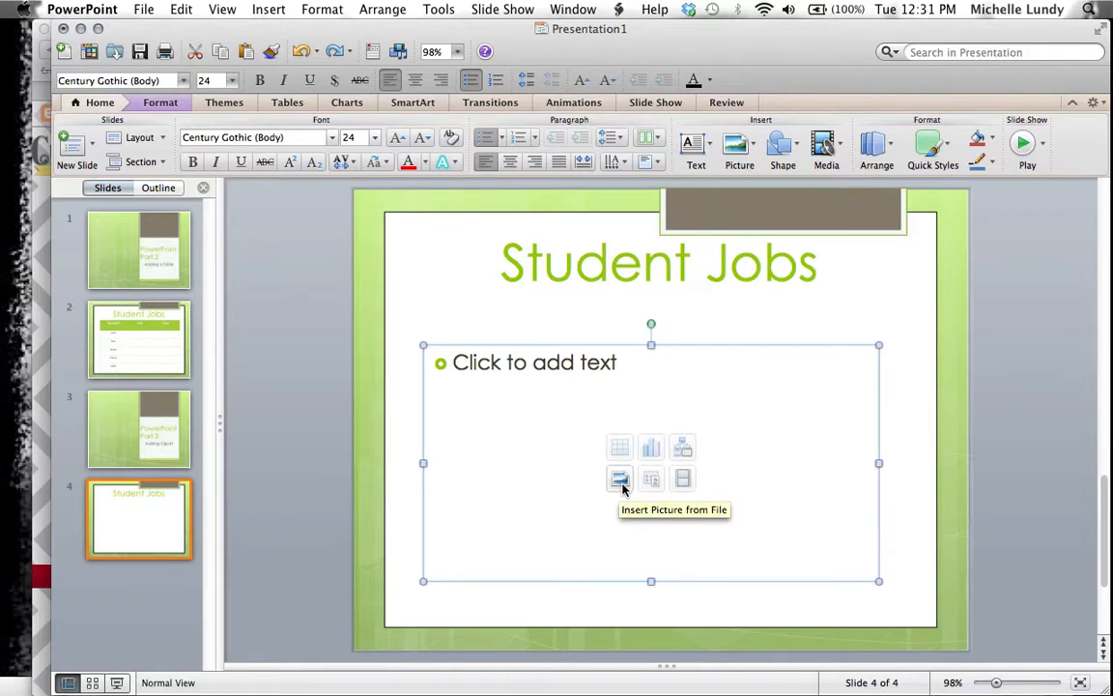
mouse_move(652, 479)
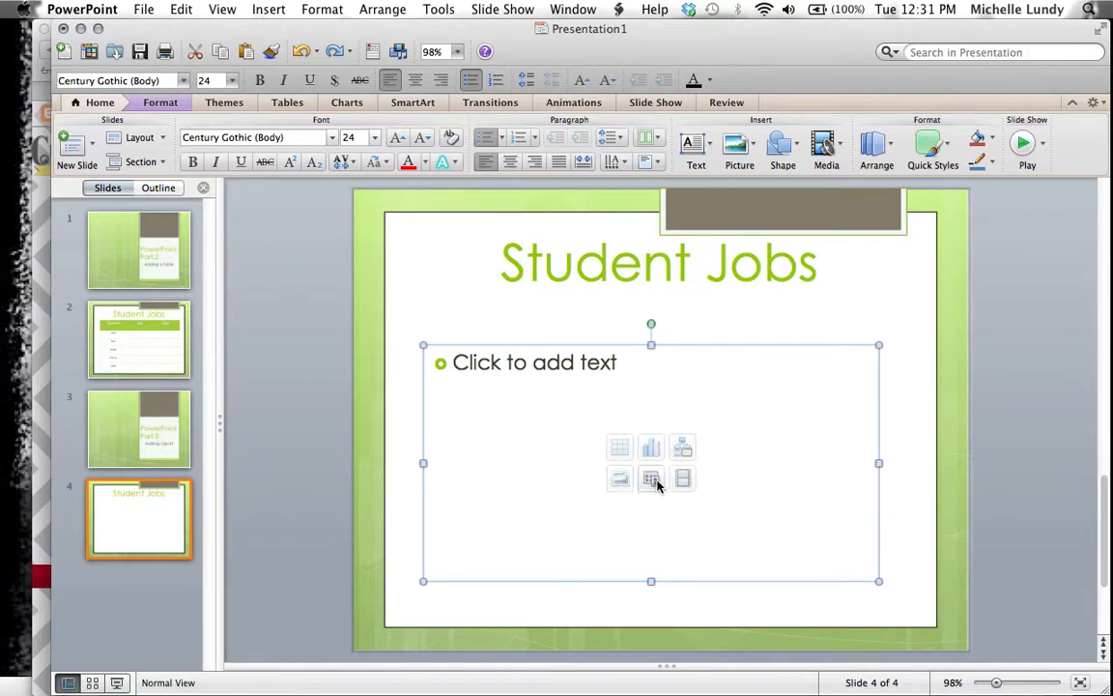
- Bring up the Choose a Picture dialog from the placeholder's Insert Picture from File icon
click(649, 479)
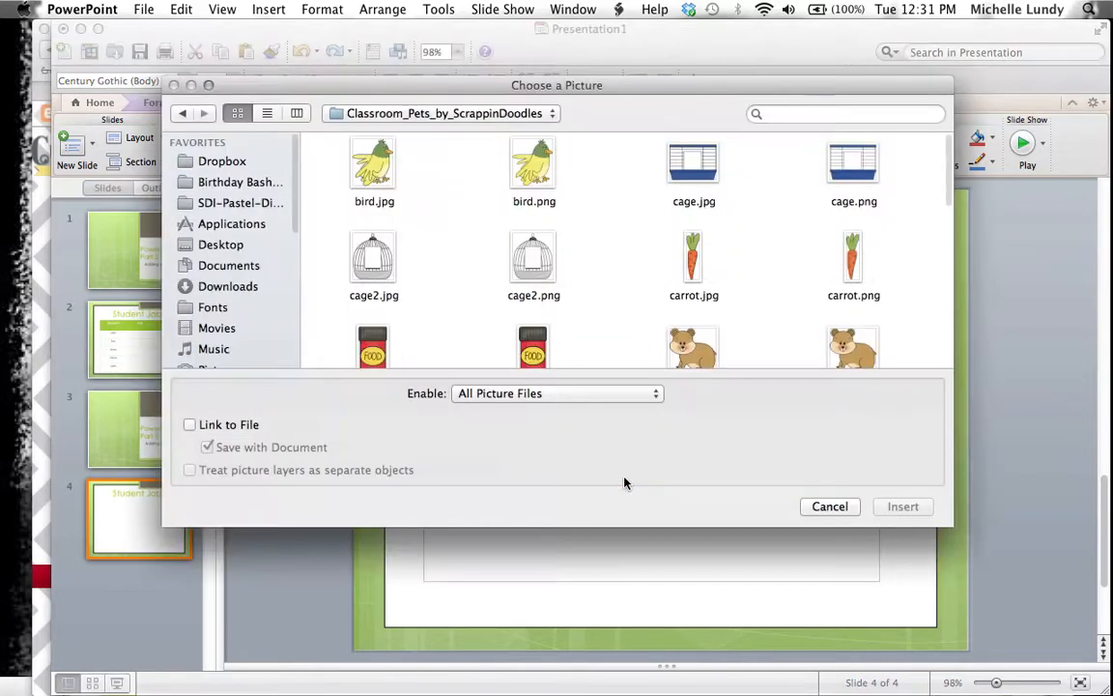
mouse_move(715, 332)
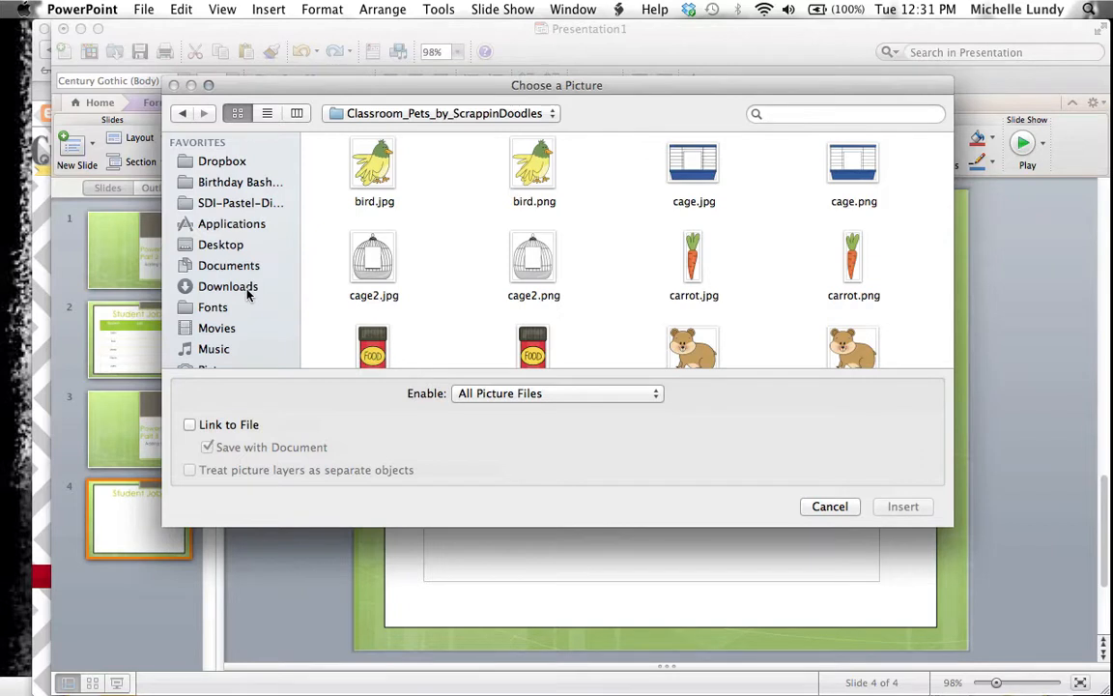
mouse_move(537, 95)
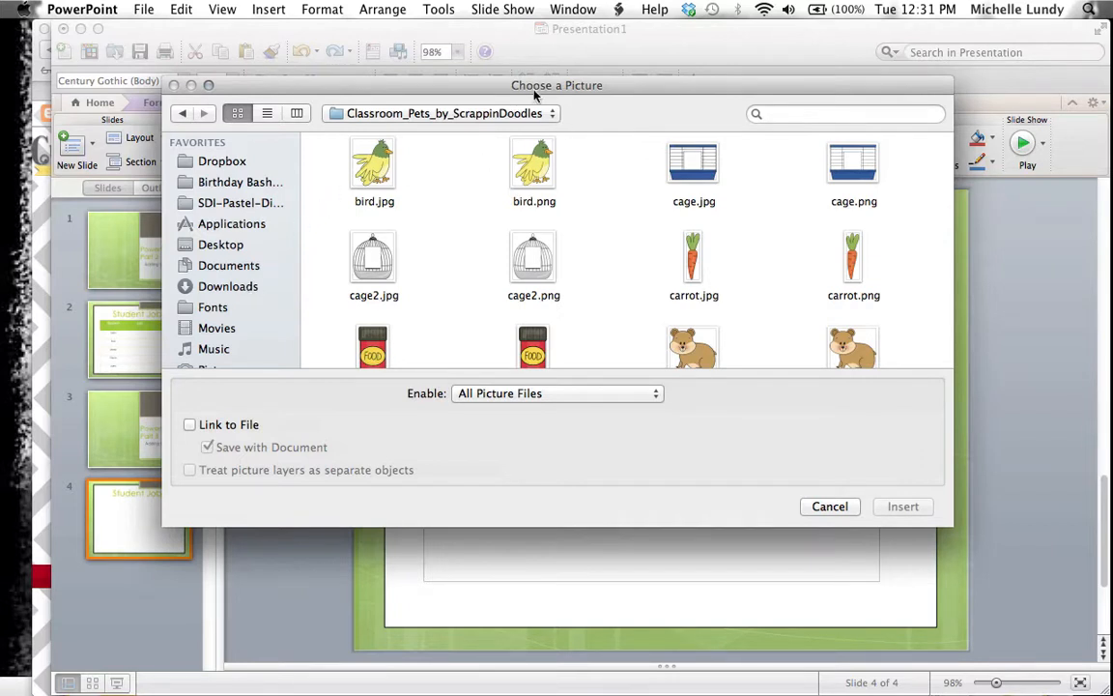
mouse_move(468, 139)
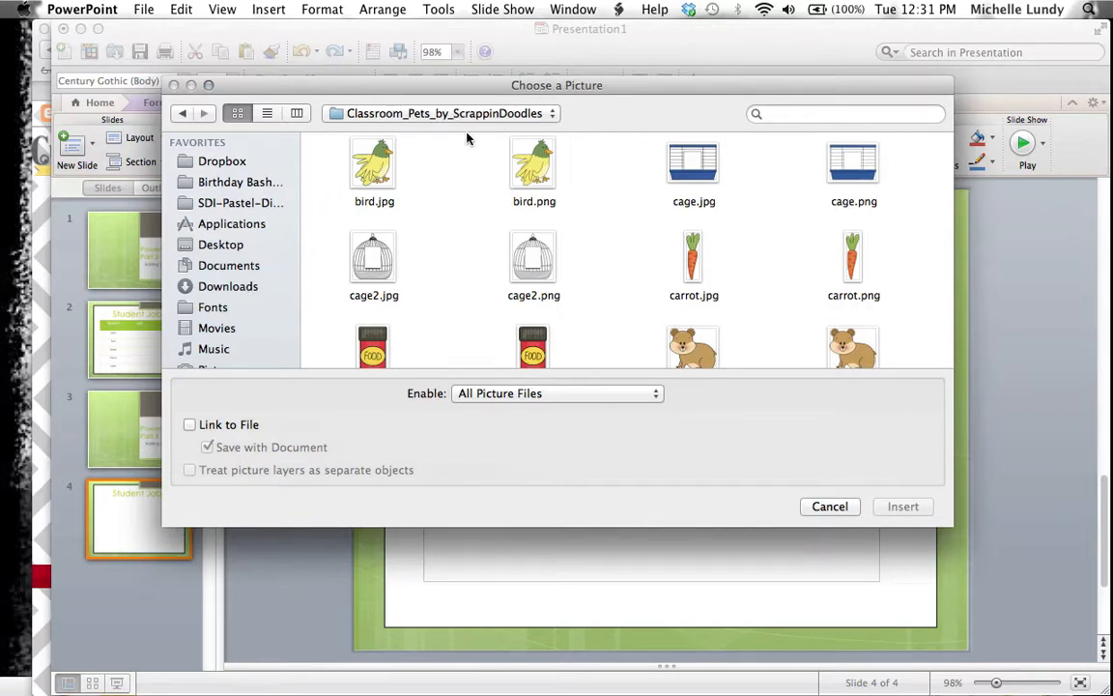
mouse_move(618, 286)
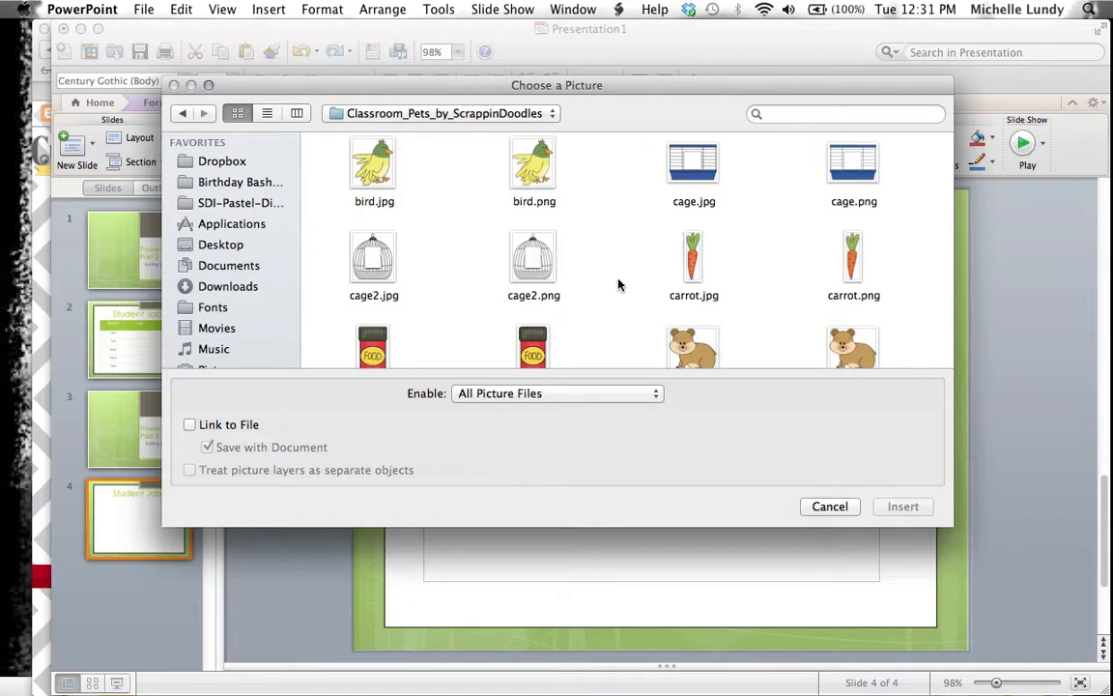
- Insert turtle.png from the Classroom_Pets folder, then undo the insertion
scroll(down, 3)
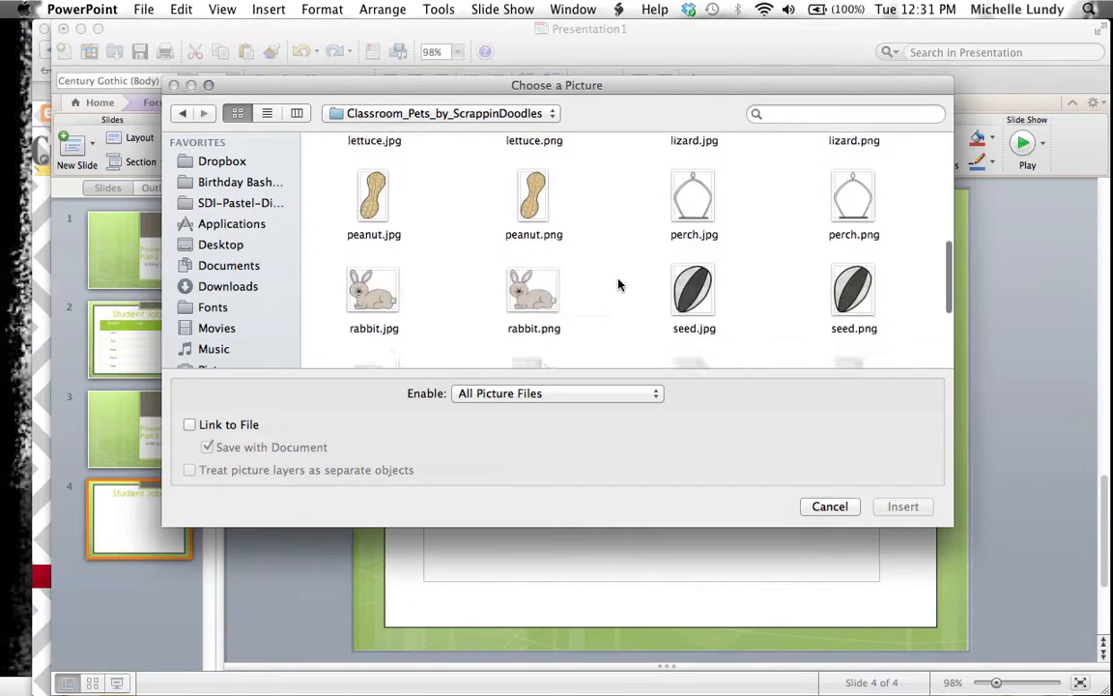
scroll(down, 3)
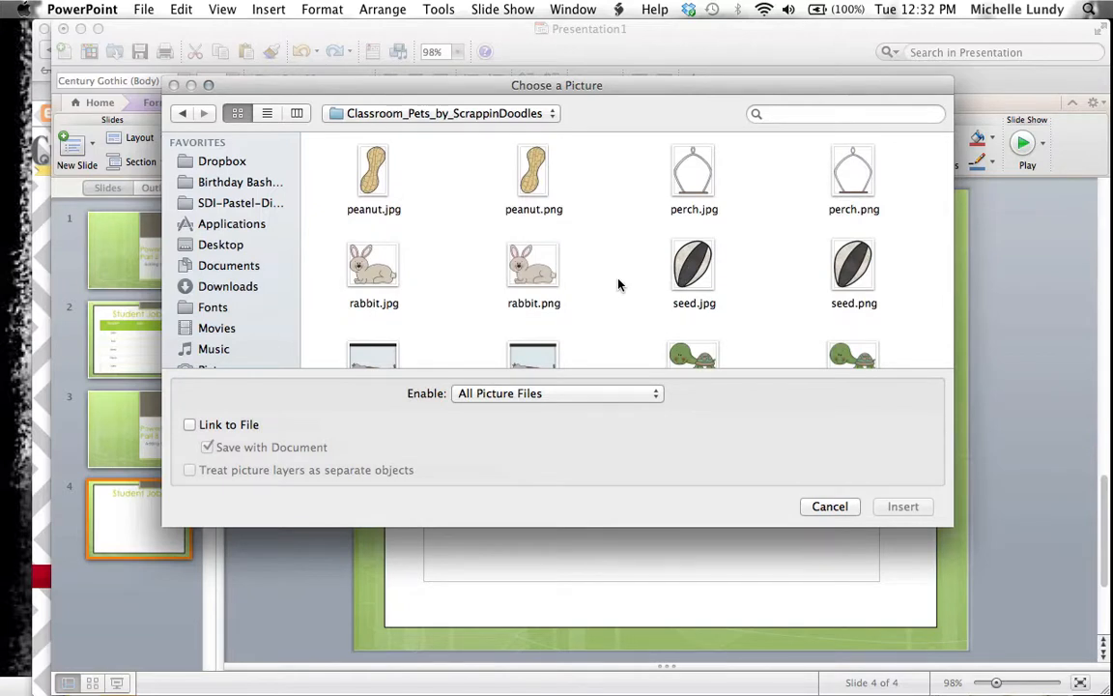
scroll(down, 3)
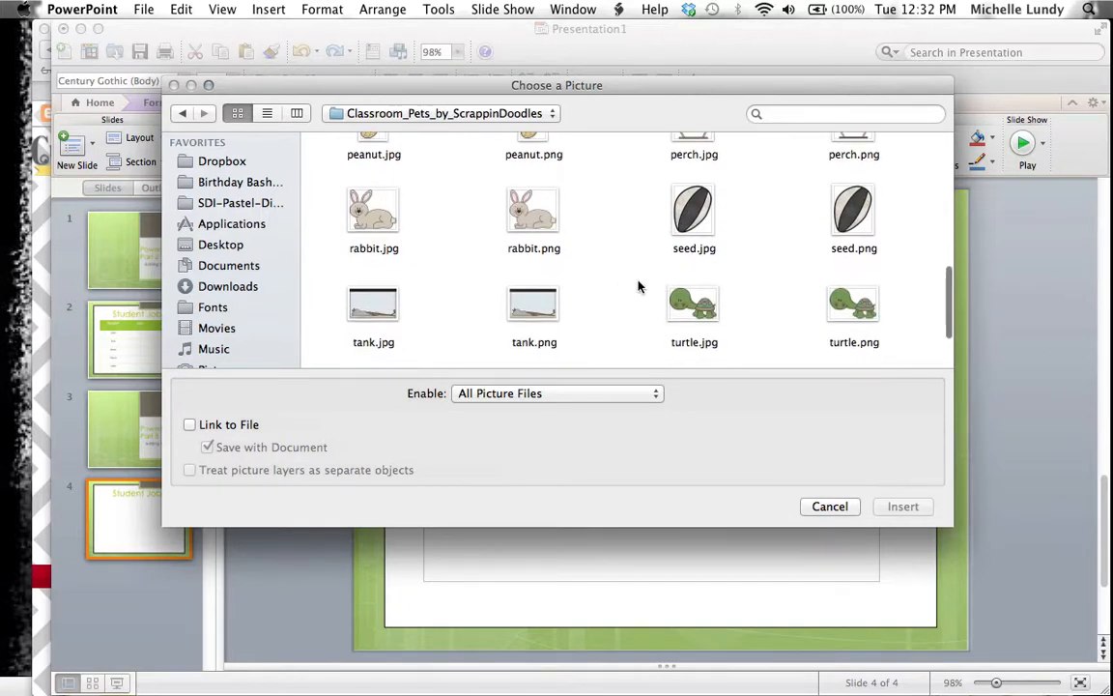
click(902, 506)
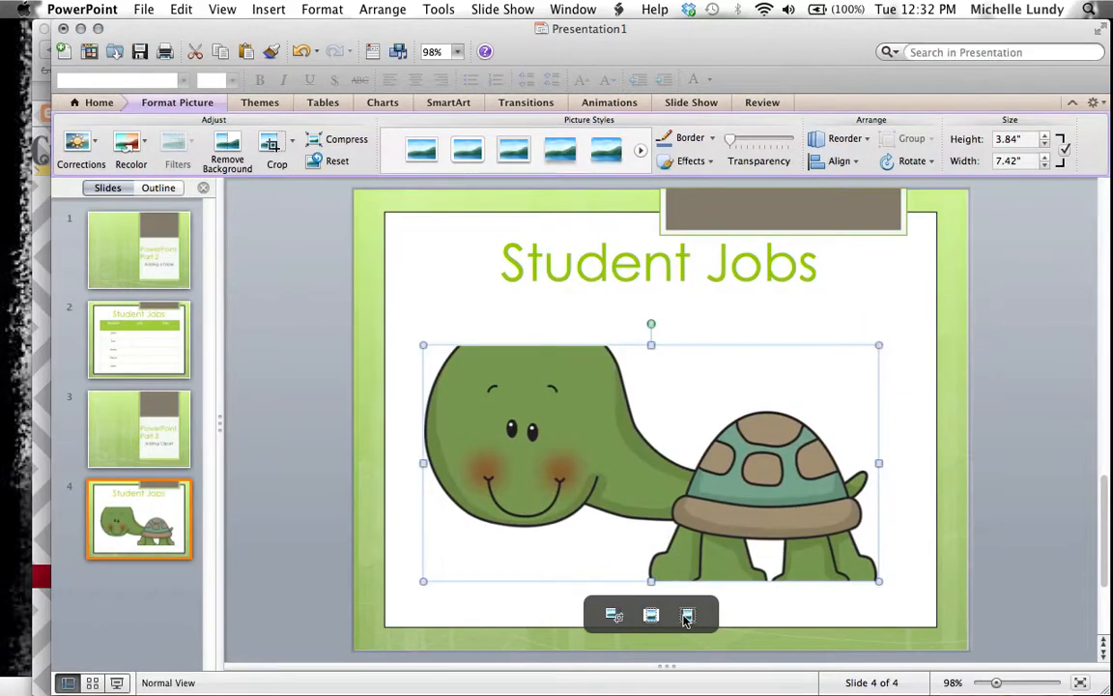
click(688, 614)
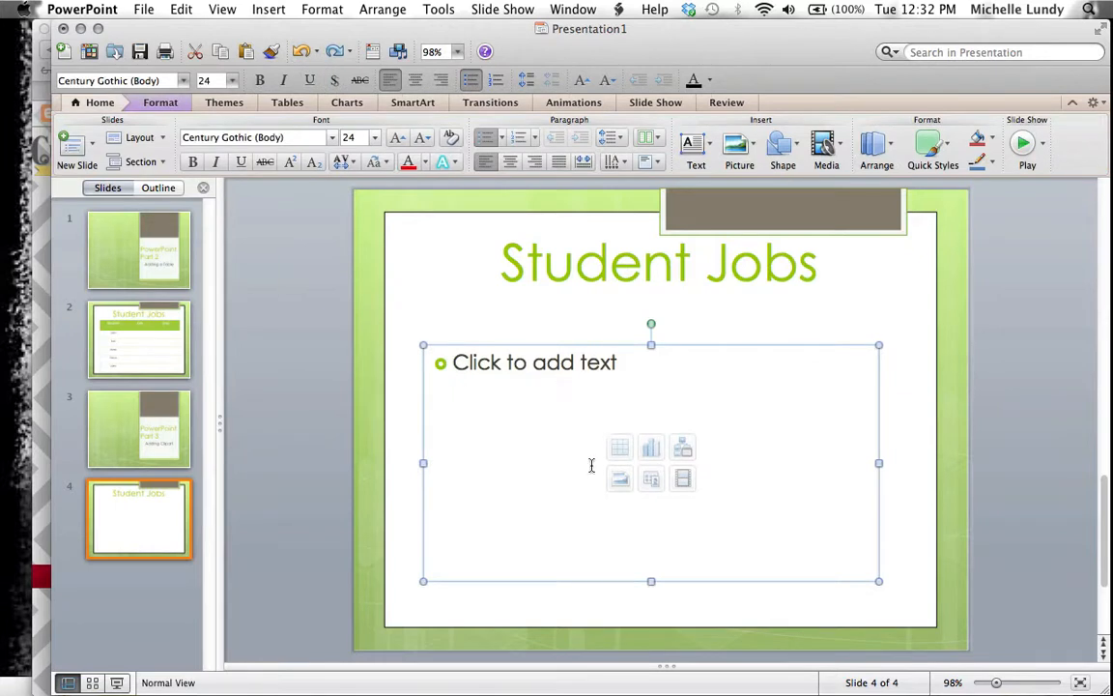
mouse_move(618, 479)
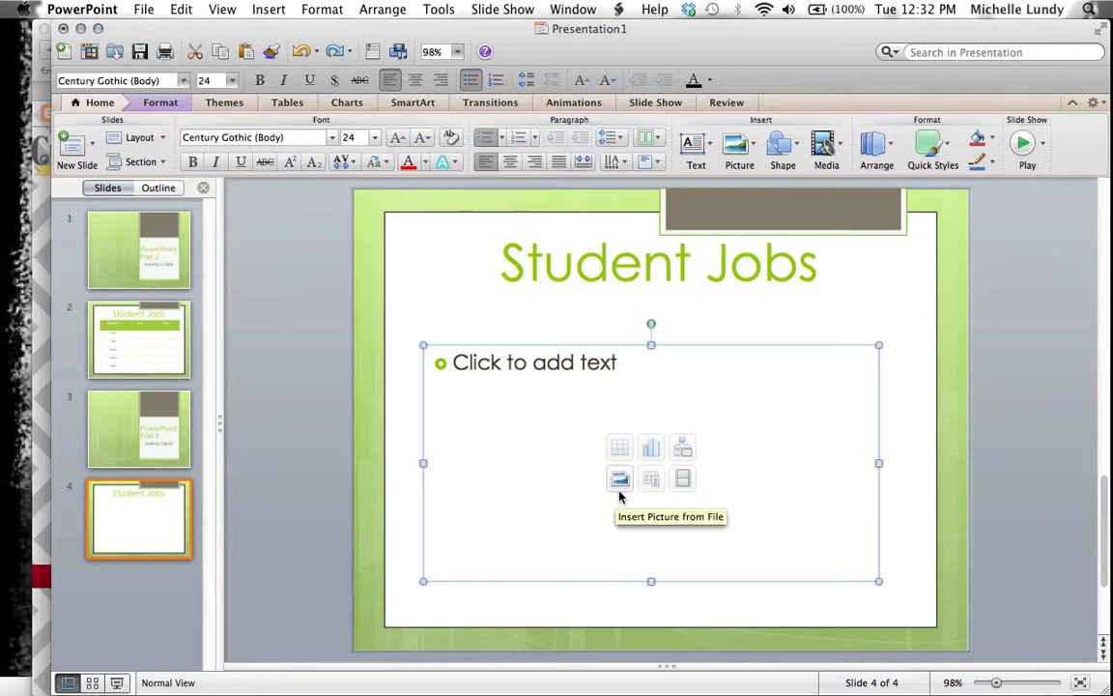
mouse_move(618, 495)
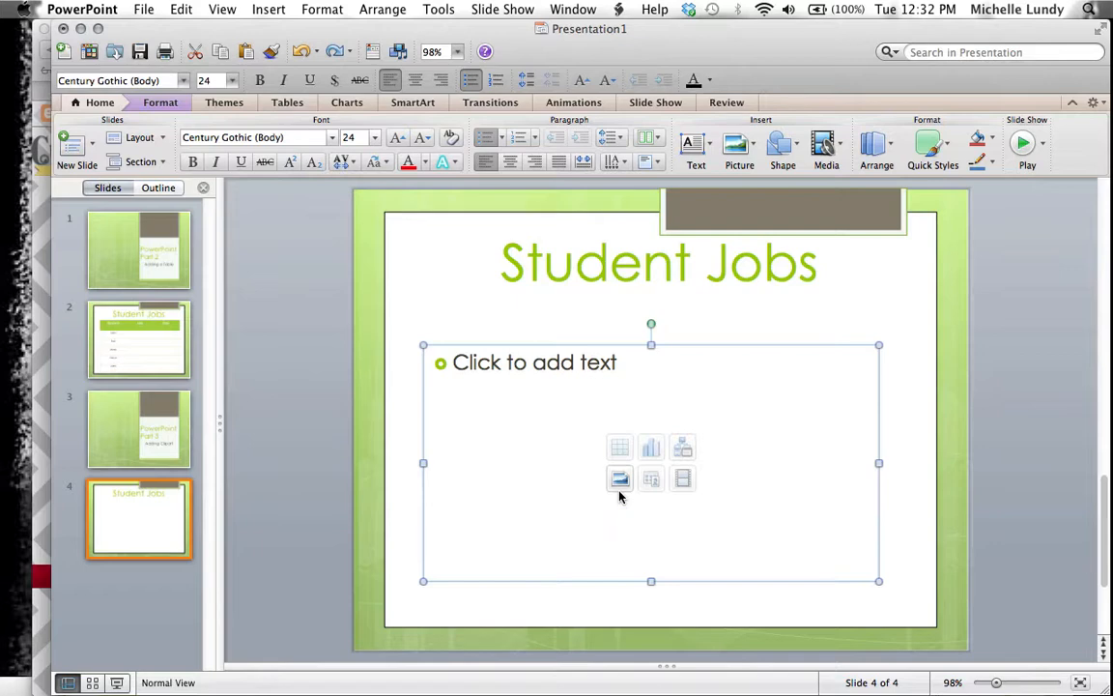
mouse_move(618, 479)
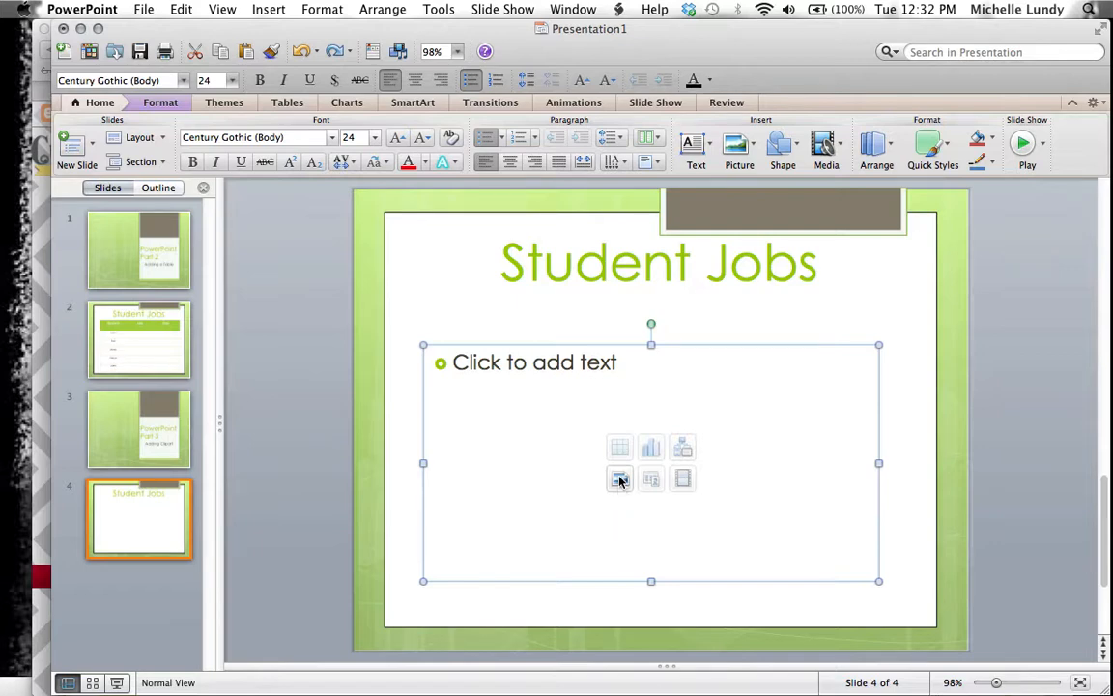
- Reopen the picture chooser in column view and browse the graphics folders
click(618, 480)
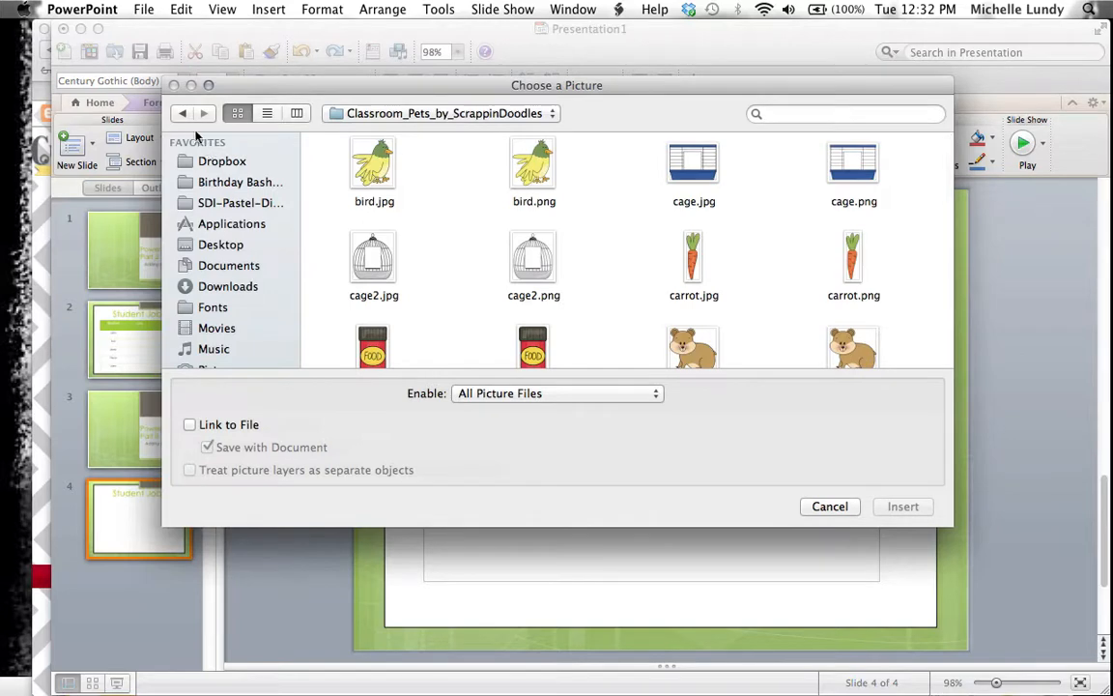
click(298, 112)
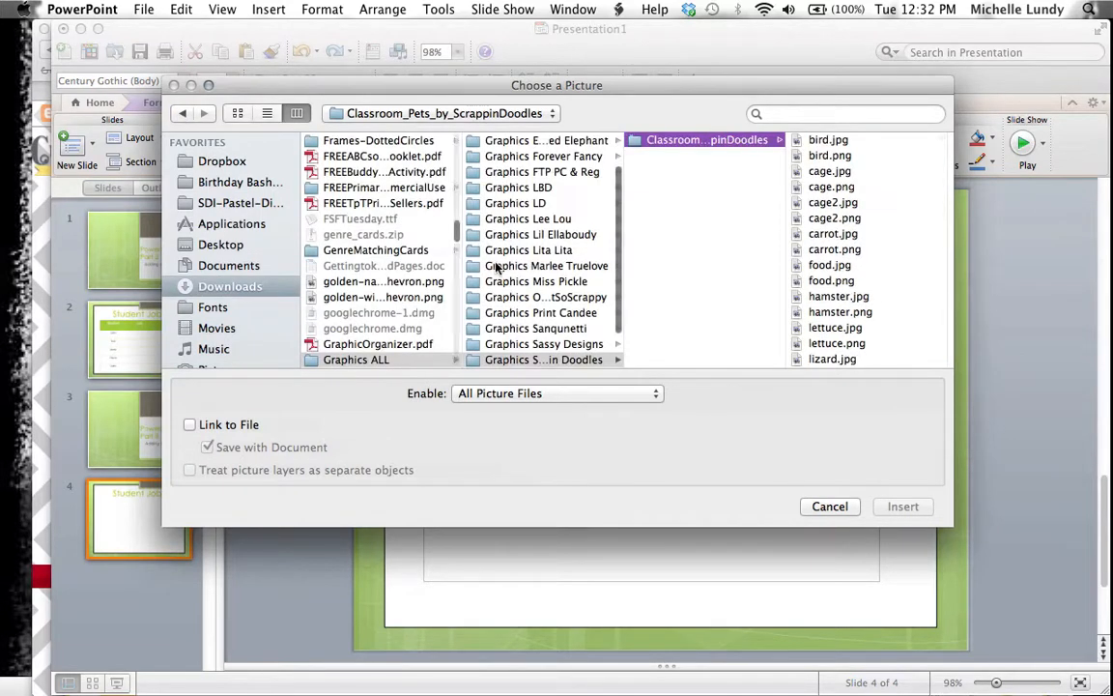
click(549, 265)
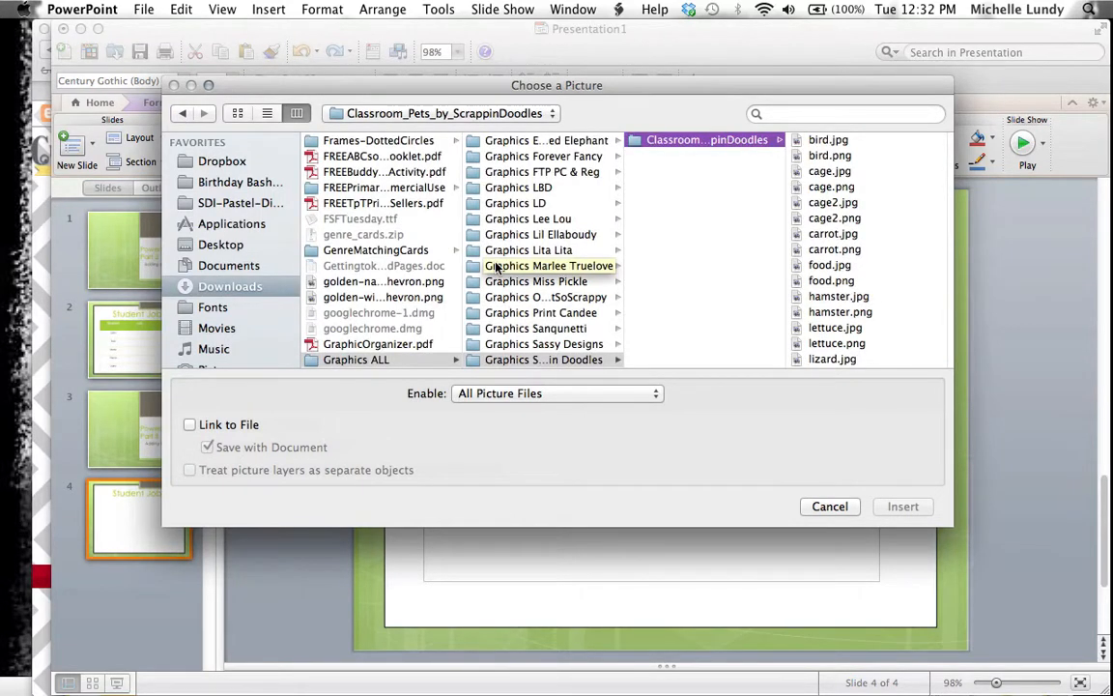
click(545, 298)
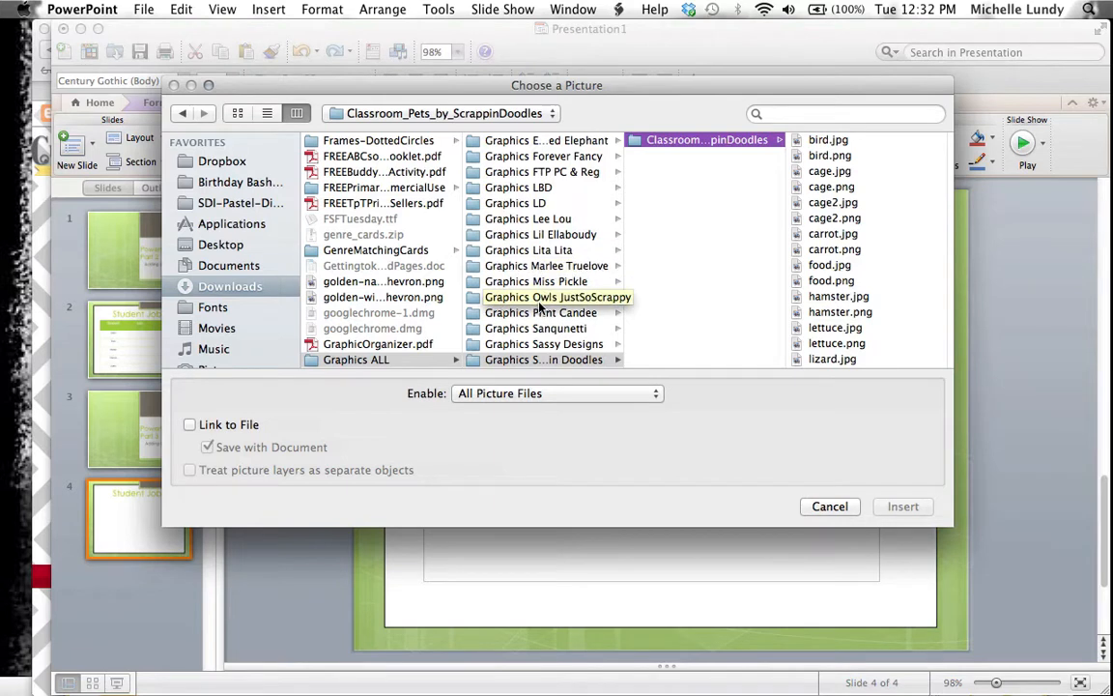
mouse_move(220, 344)
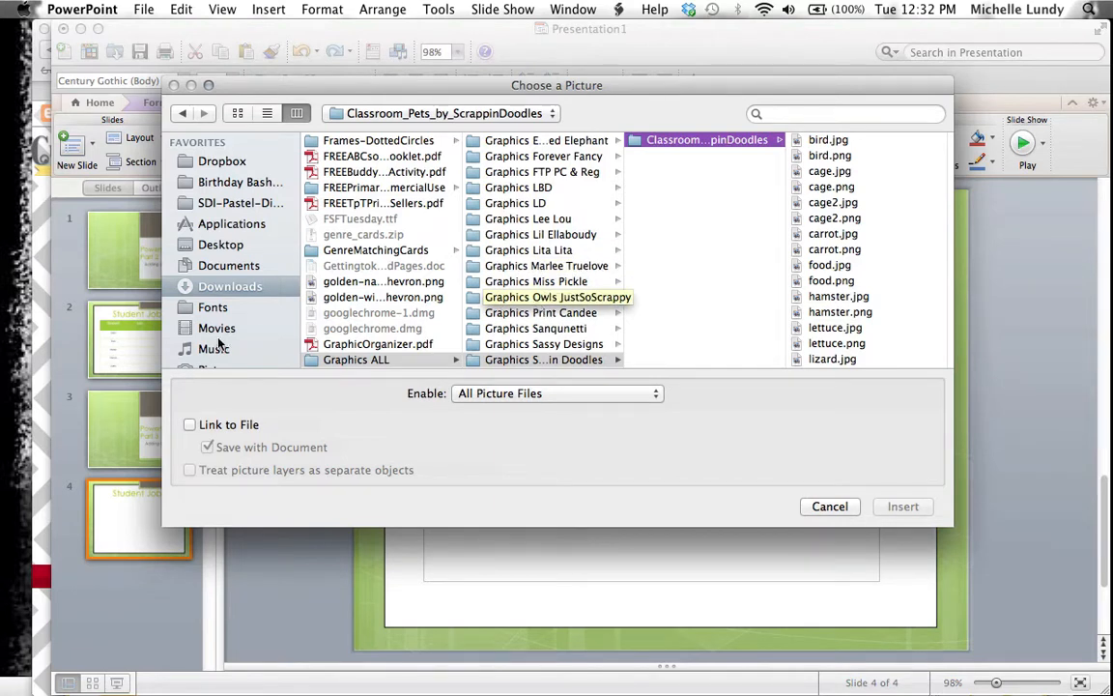
- Go to the iPhoto library under Pictures and insert the colorful paper sorter photo
click(221, 301)
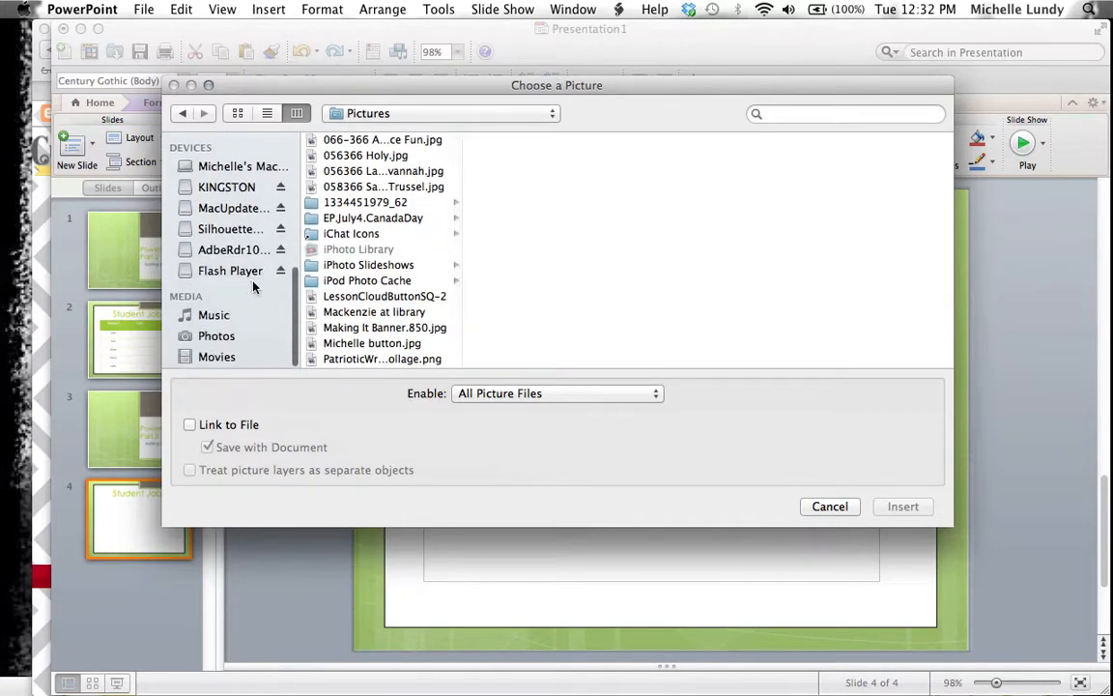
click(217, 336)
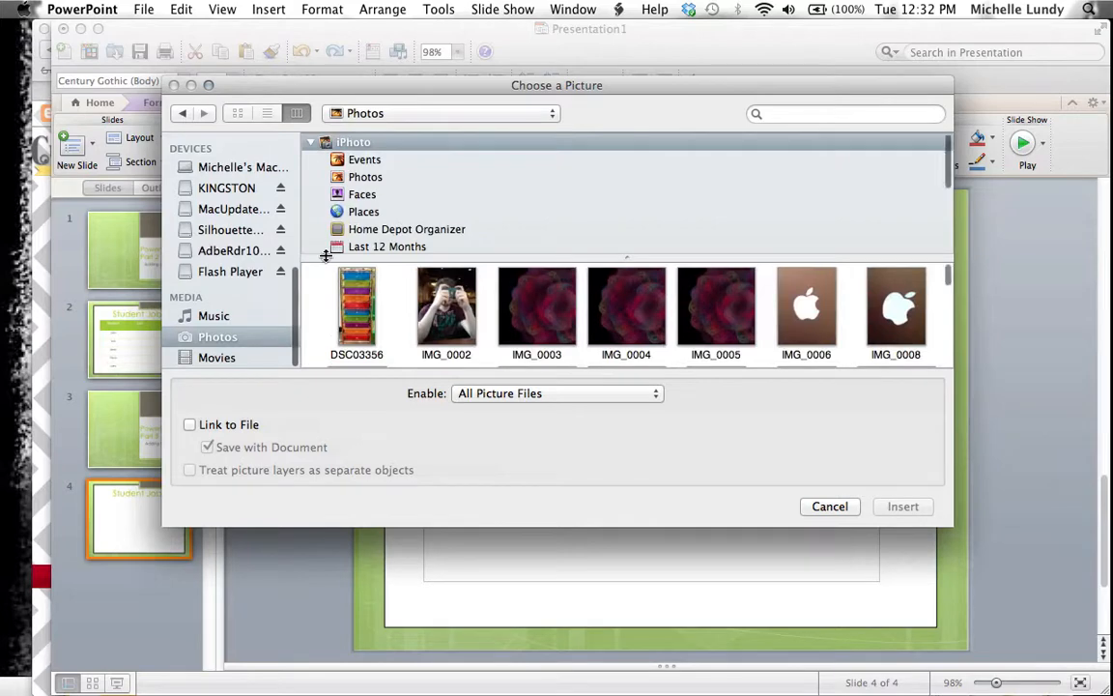
click(902, 507)
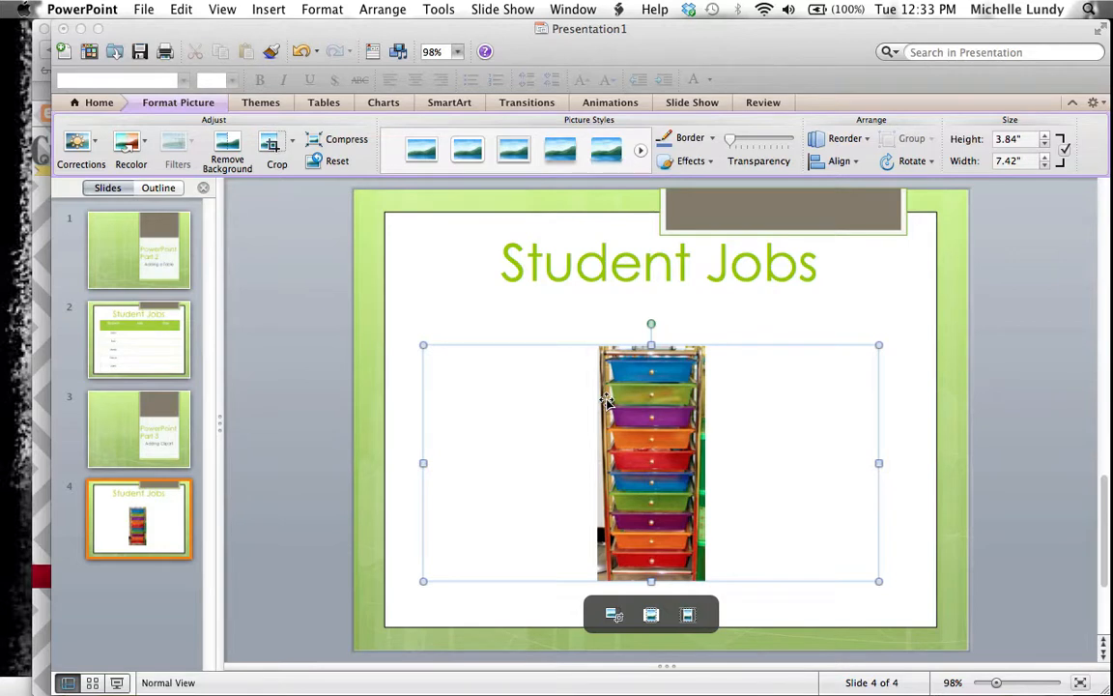
mouse_move(649, 405)
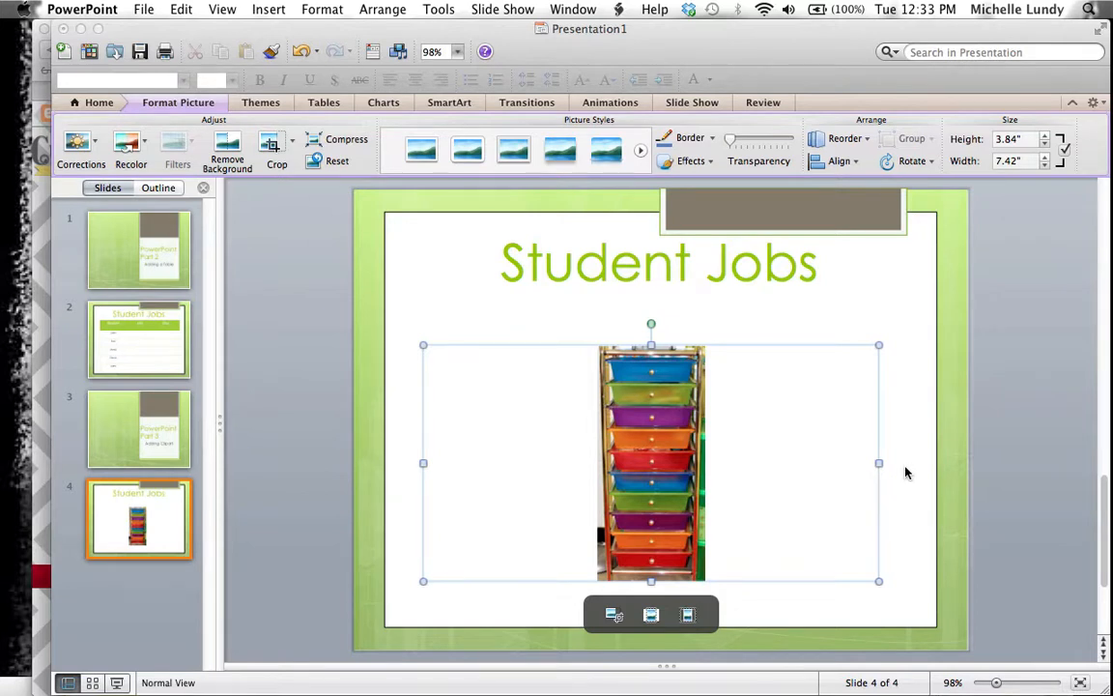
mouse_move(201, 30)
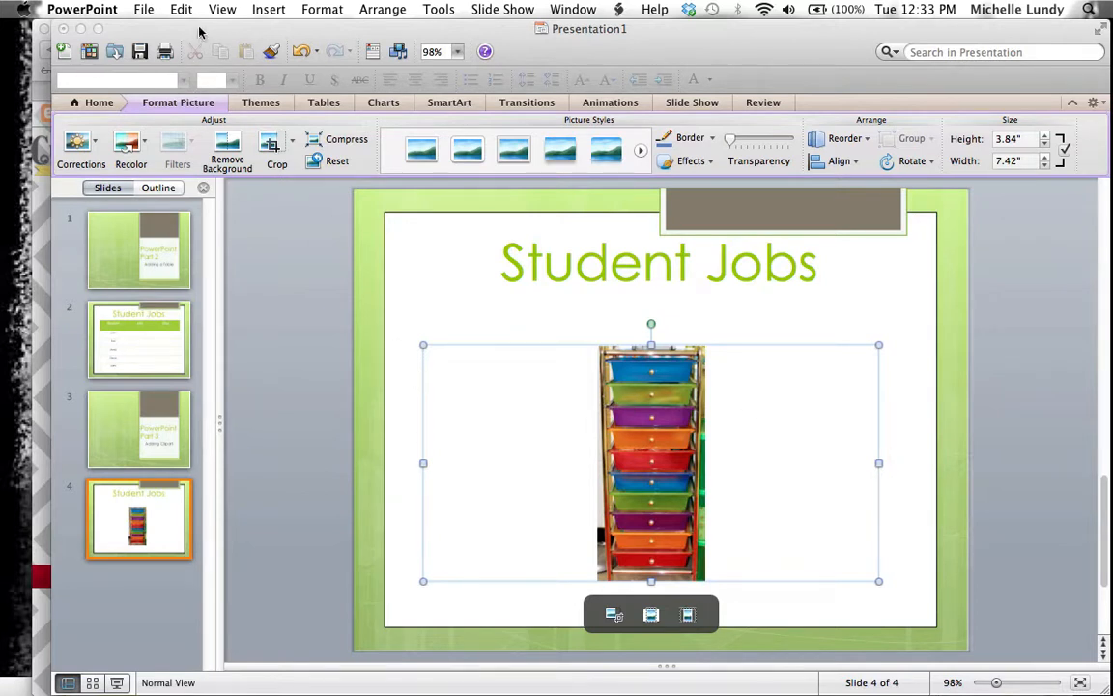